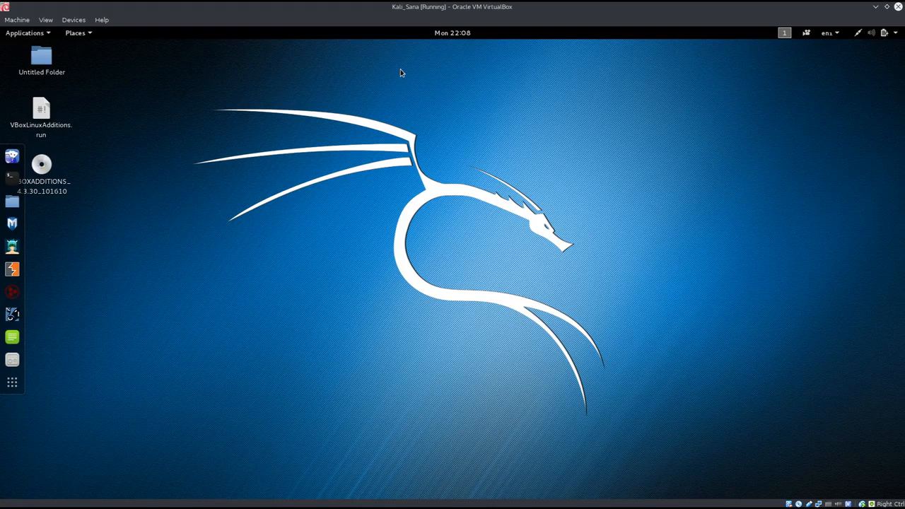
mouse_move(395, 92)
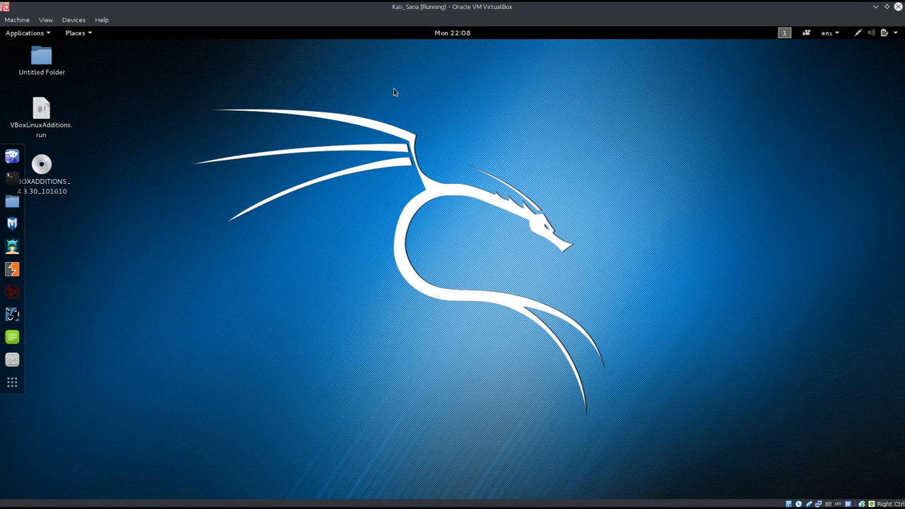
mouse_move(363, 101)
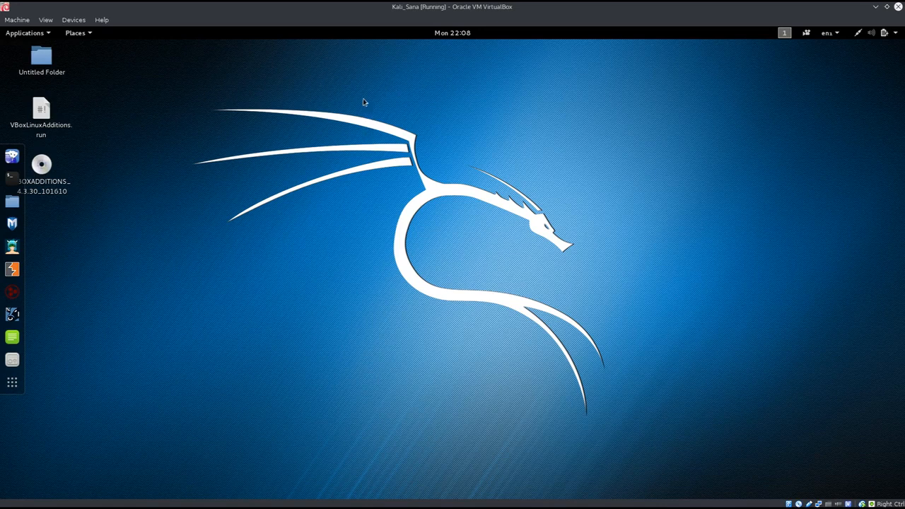
mouse_move(510, 134)
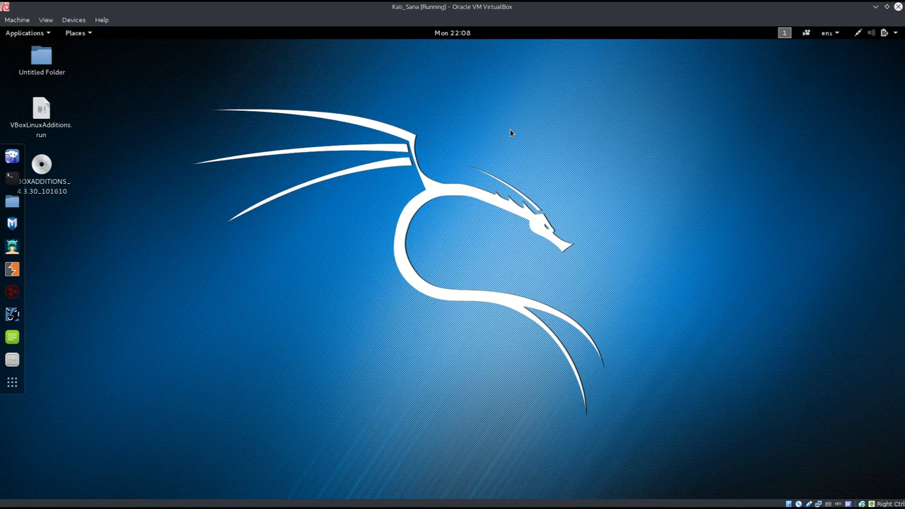
mouse_move(305, 225)
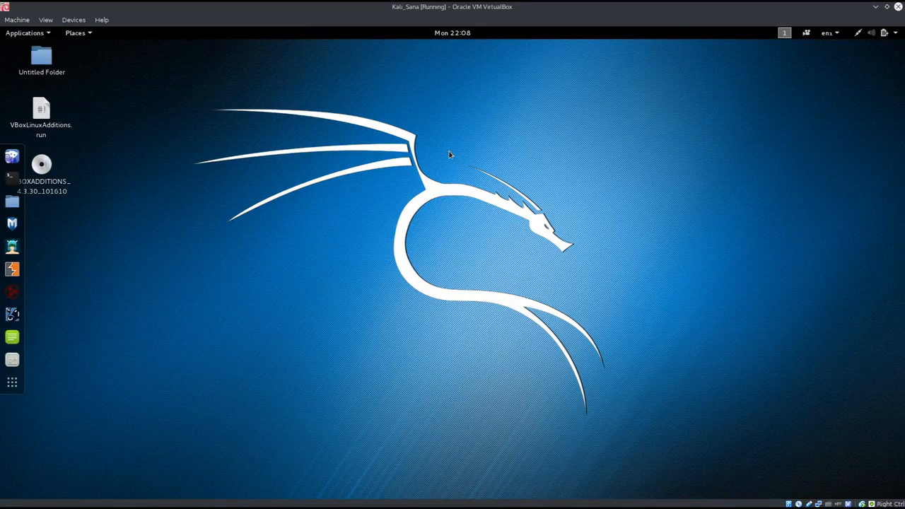
mouse_move(425, 186)
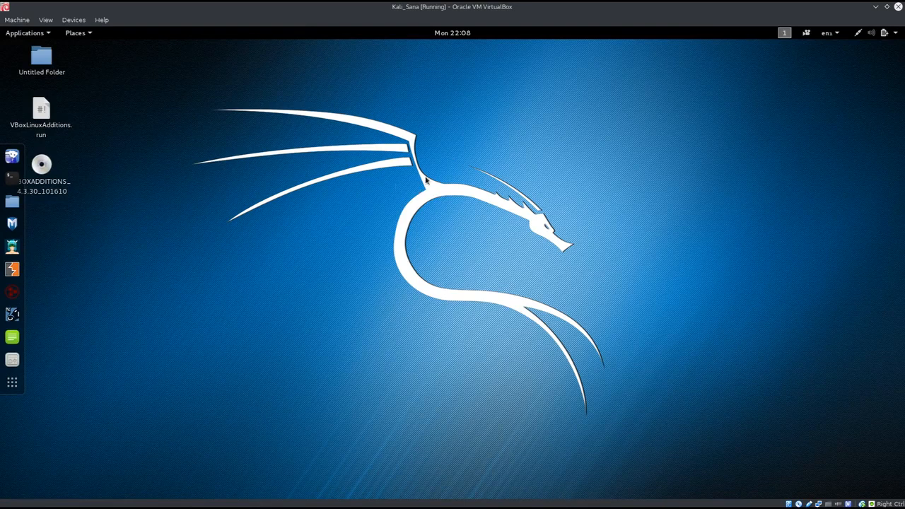
mouse_move(444, 83)
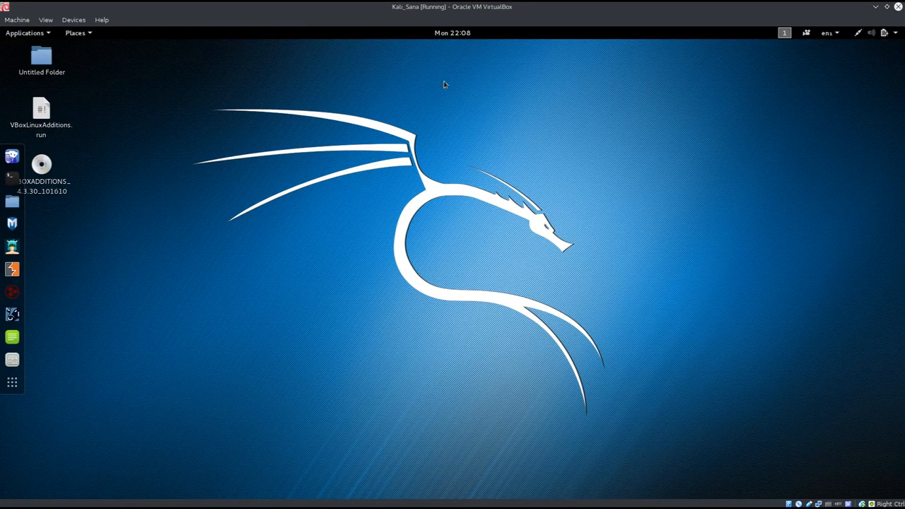
mouse_move(329, 36)
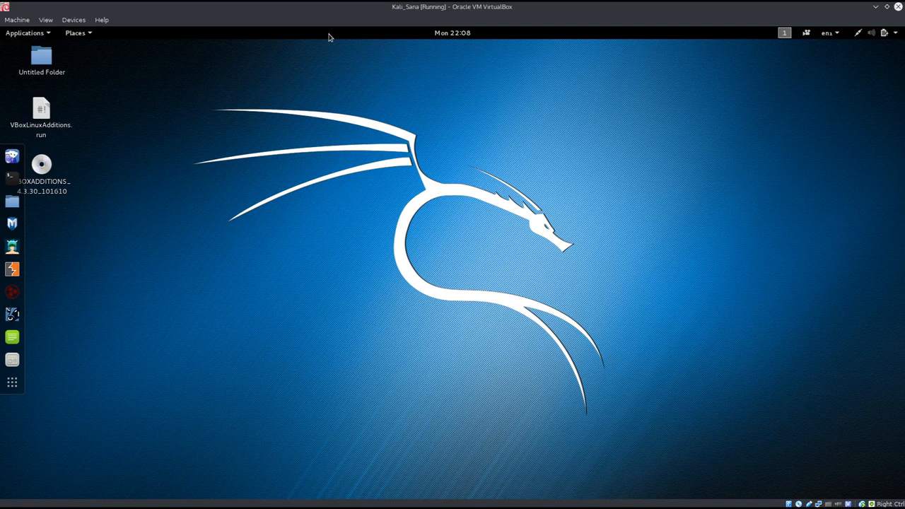
mouse_move(352, 257)
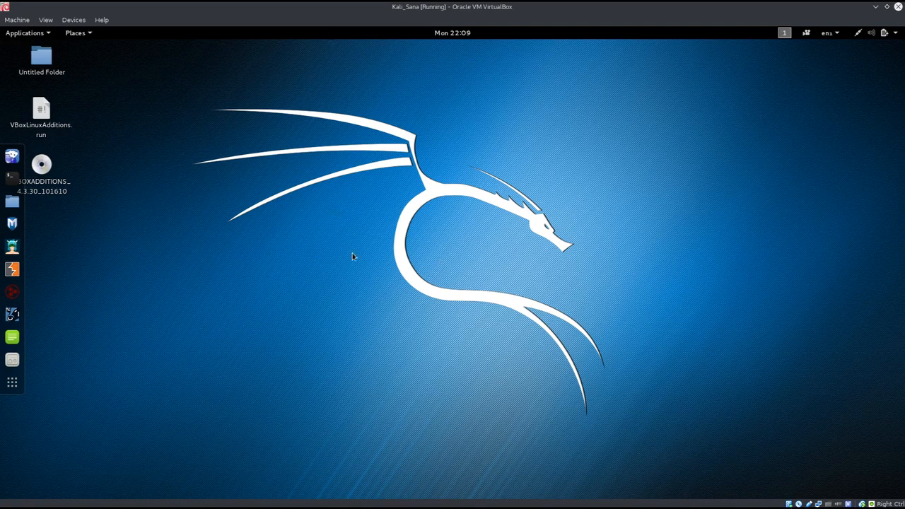
mouse_move(260, 207)
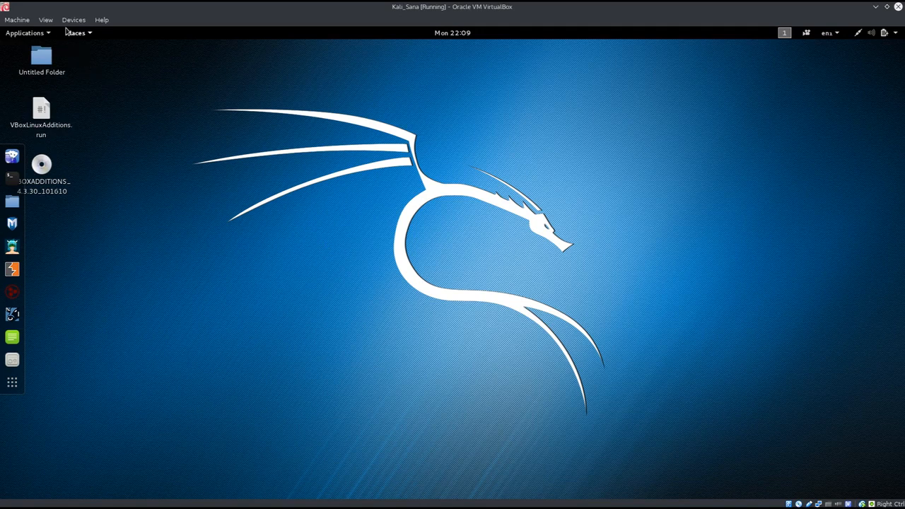
- Open the VM's network settings and confirm Adapter 1 is bridged to enp1s0
click(72, 19)
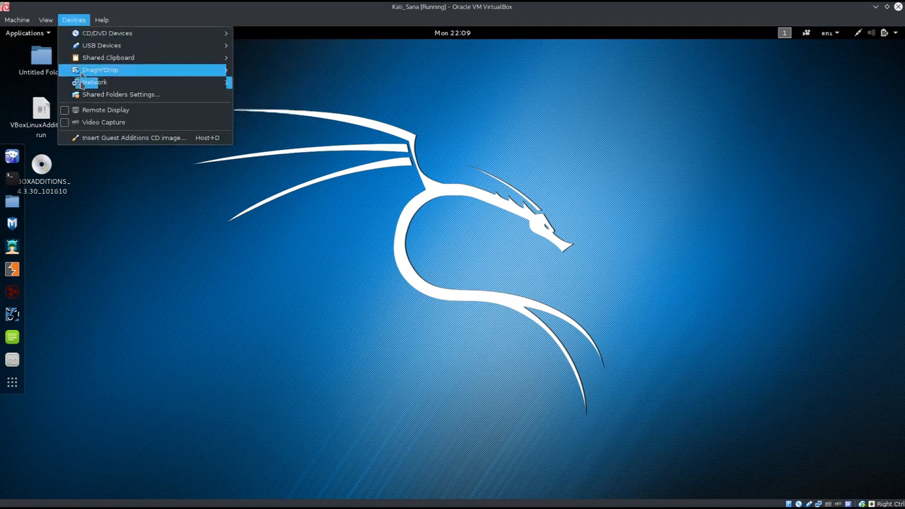
click(96, 83)
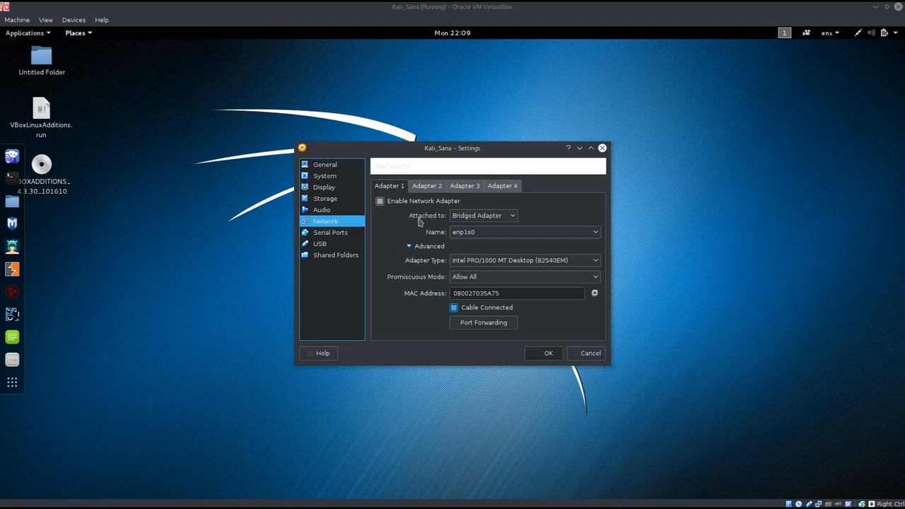
mouse_move(479, 232)
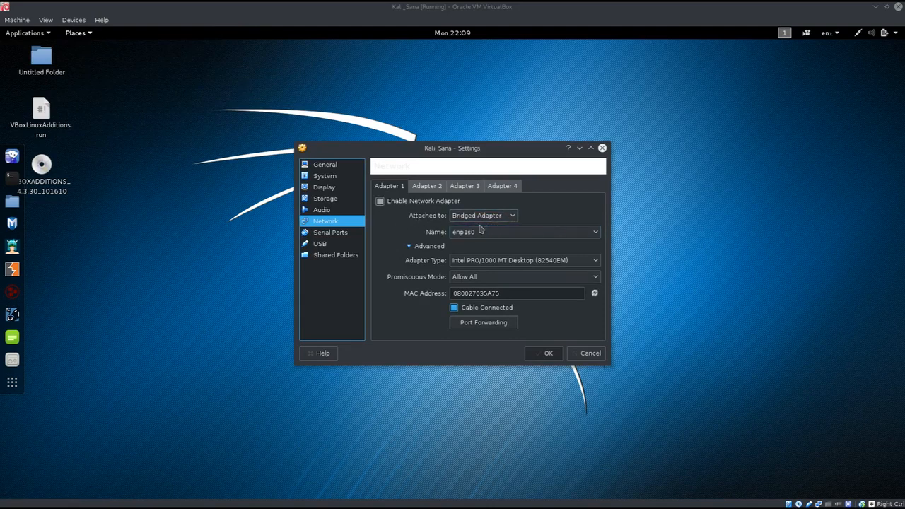
mouse_move(471, 219)
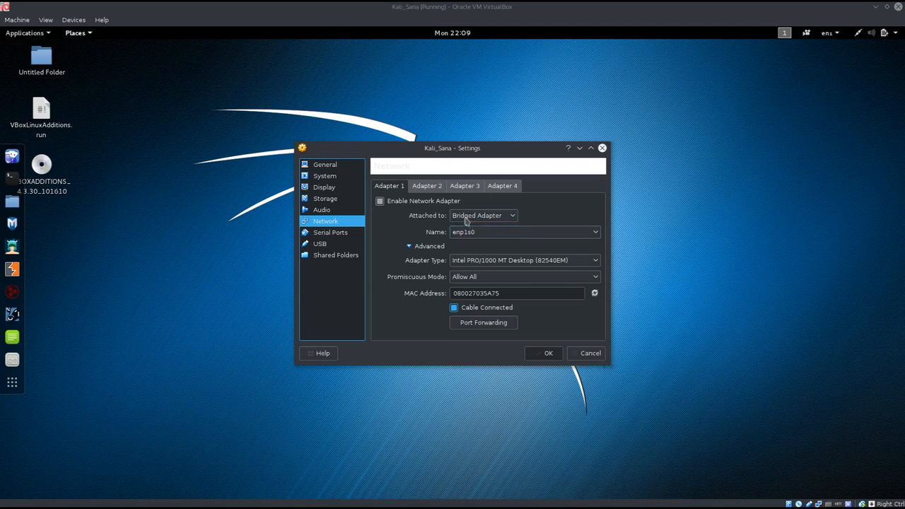
click(510, 215)
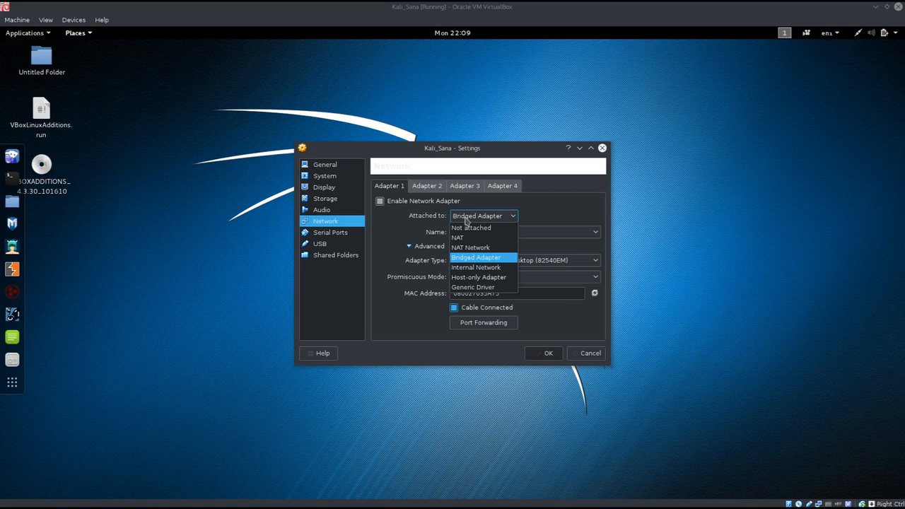
click(478, 257)
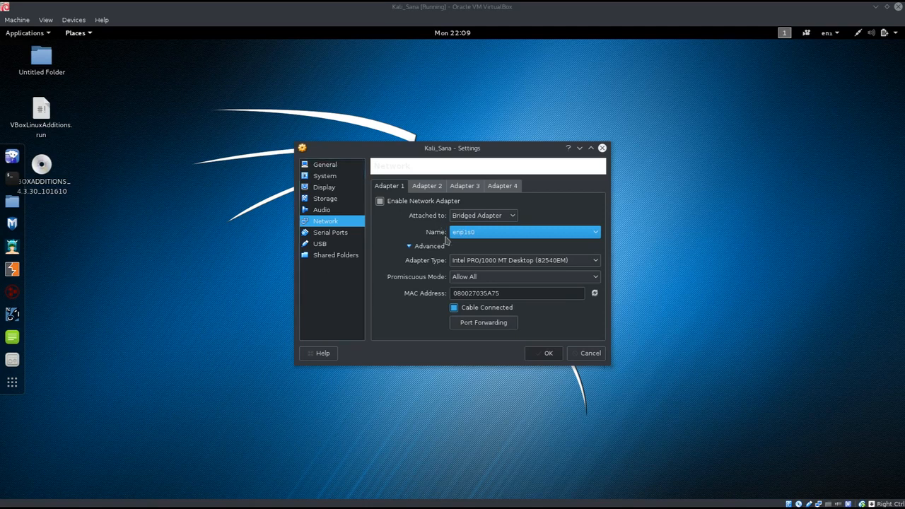
click(593, 232)
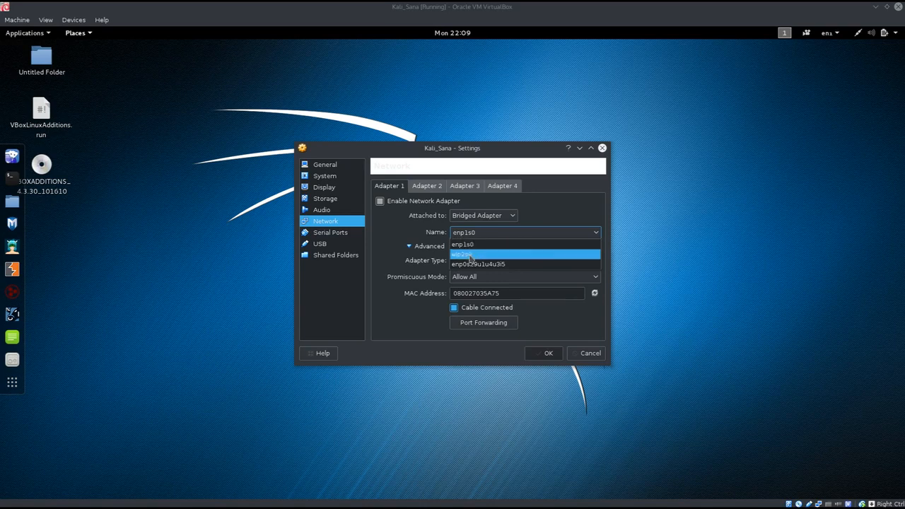
mouse_move(477, 244)
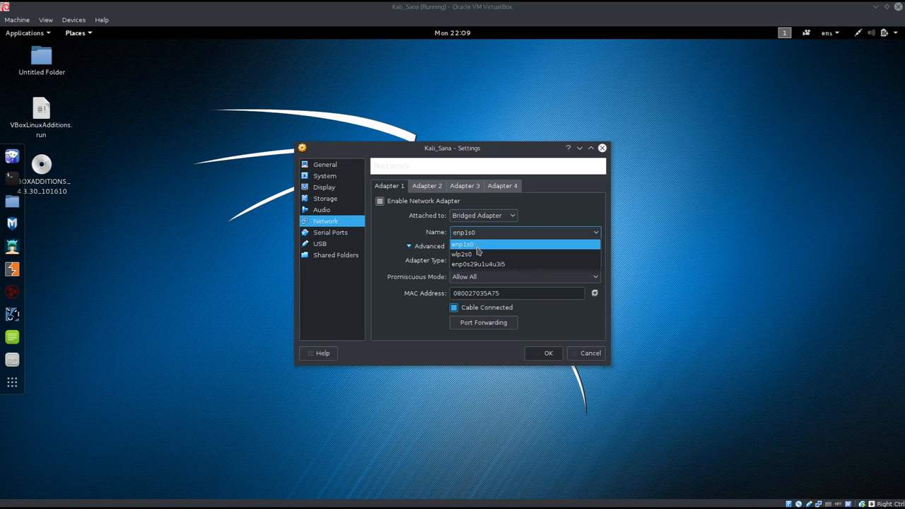
click(464, 244)
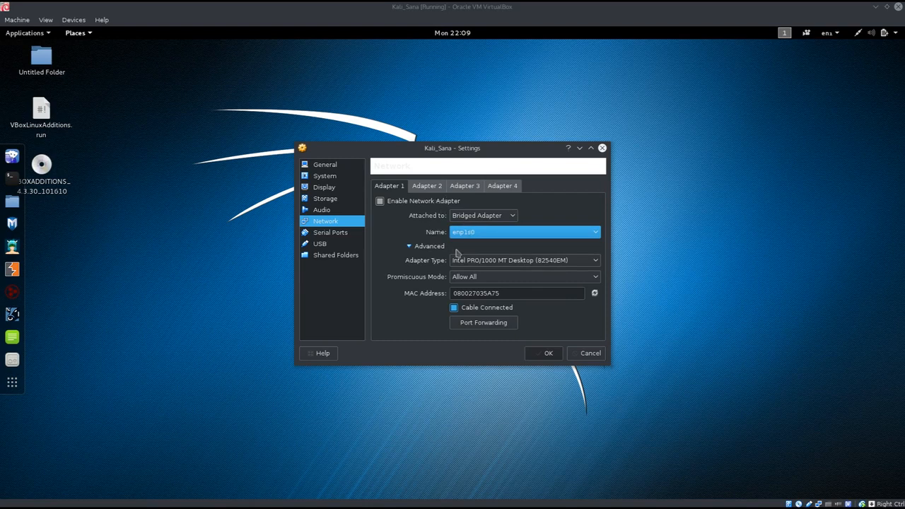
mouse_move(470, 257)
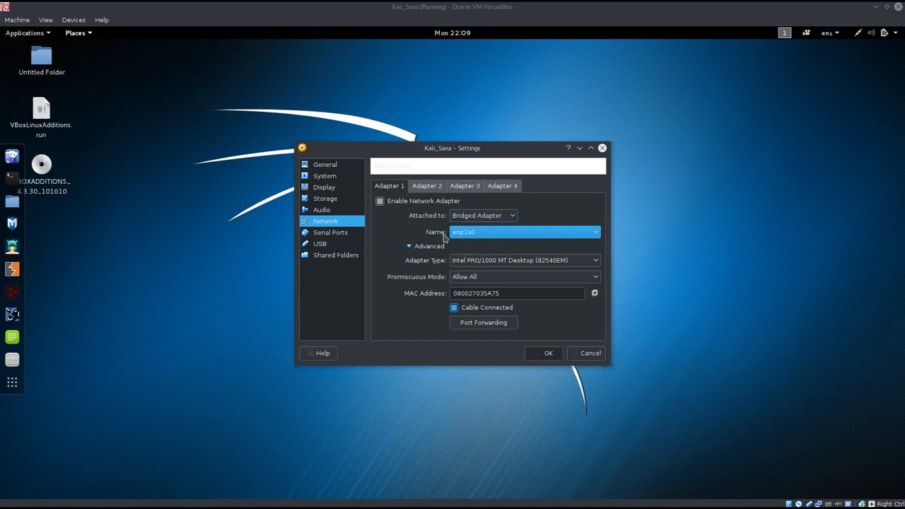
mouse_move(423, 259)
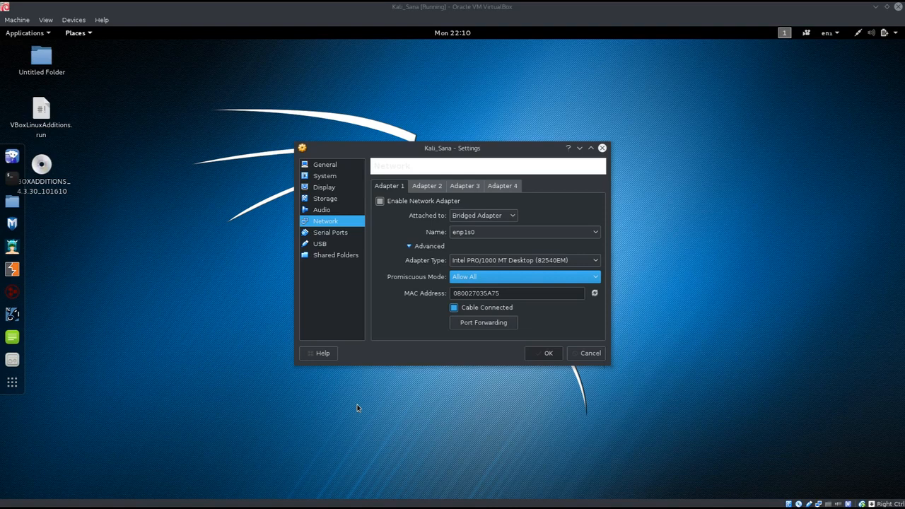
mouse_move(483, 361)
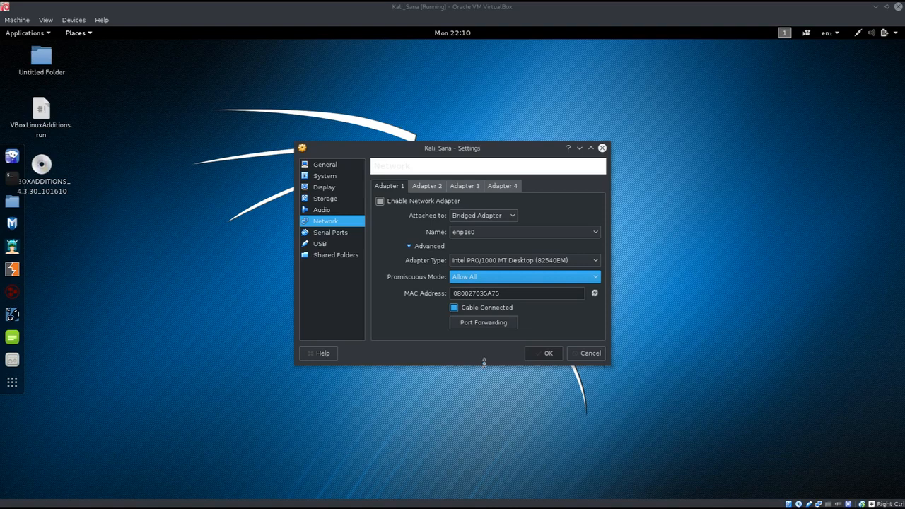
mouse_move(561, 365)
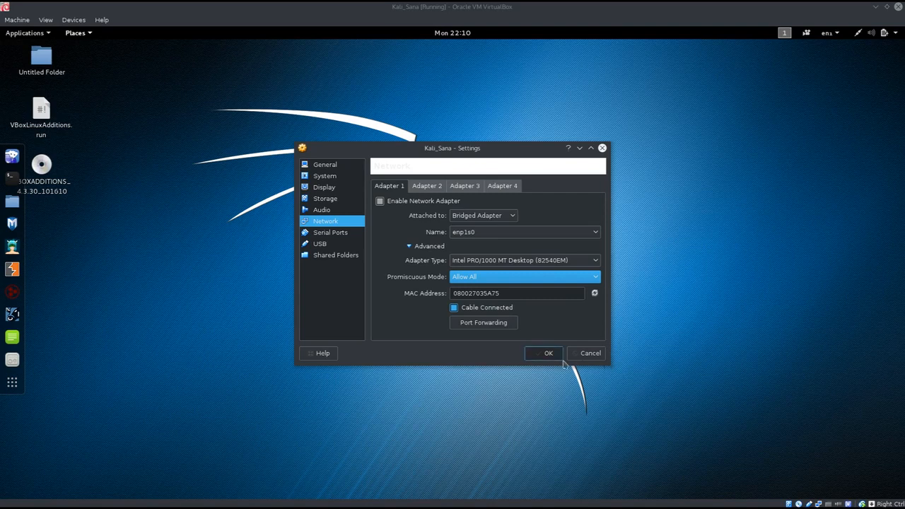
mouse_move(545, 353)
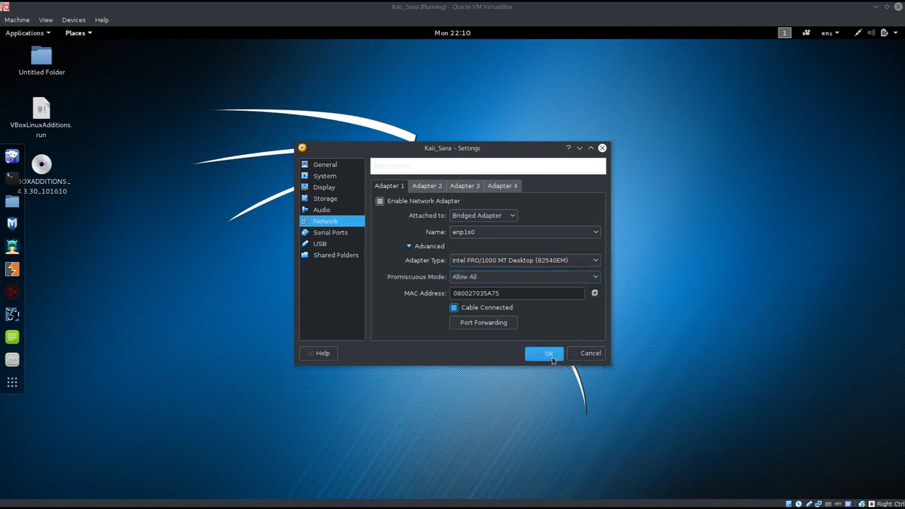
- Apply the network settings and open a root terminal from the dock
click(544, 354)
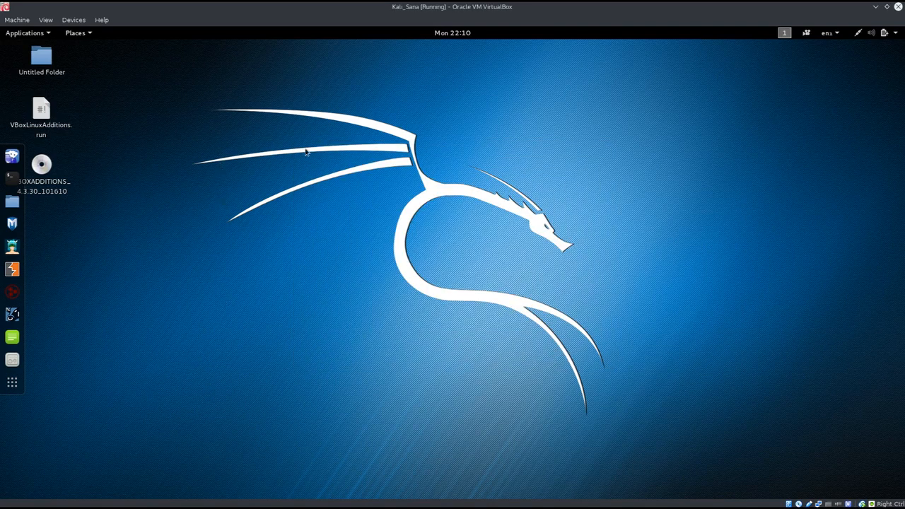
mouse_move(566, 167)
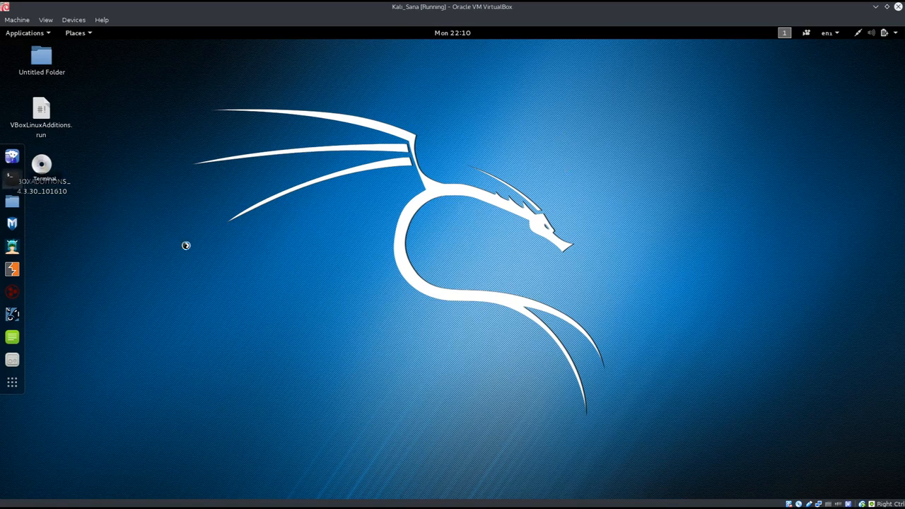
double_click(44, 167)
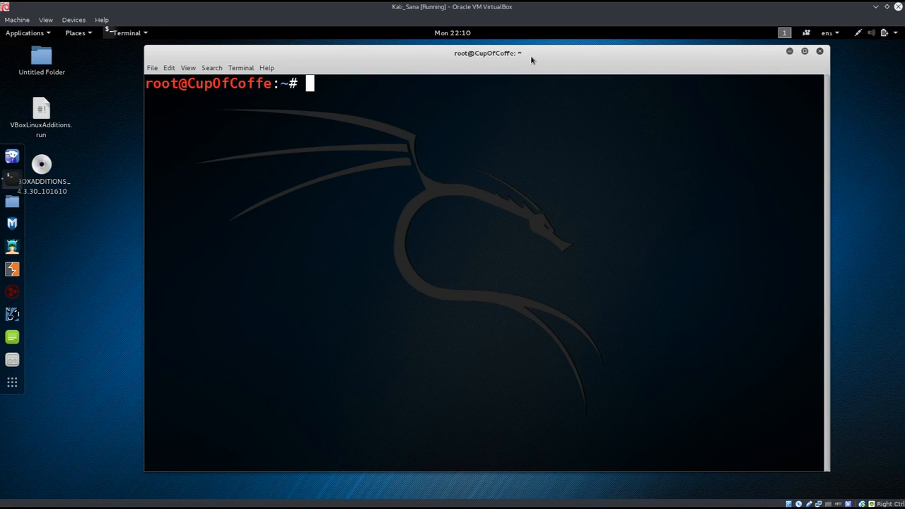
- Run cat /etc/resolv.conf to show name servers 192.168.1.1 and fe80::1
text(cat /etc/)
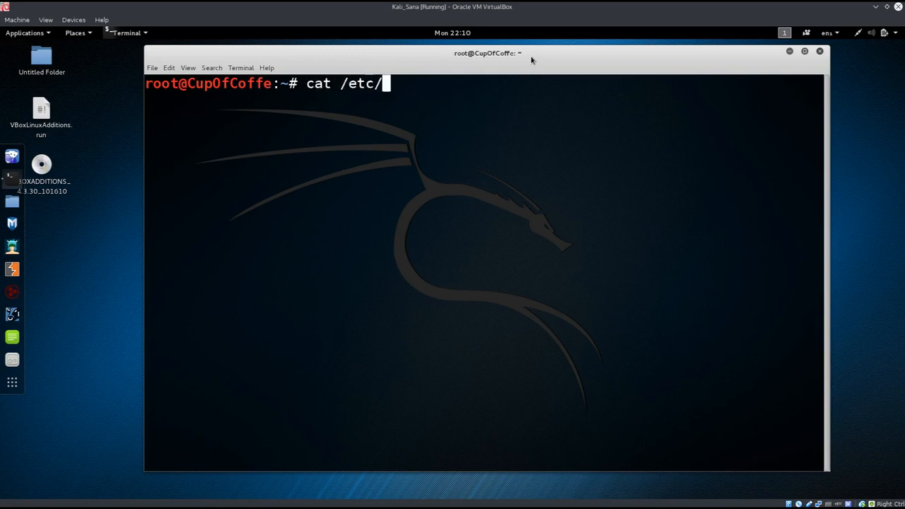
text(r)
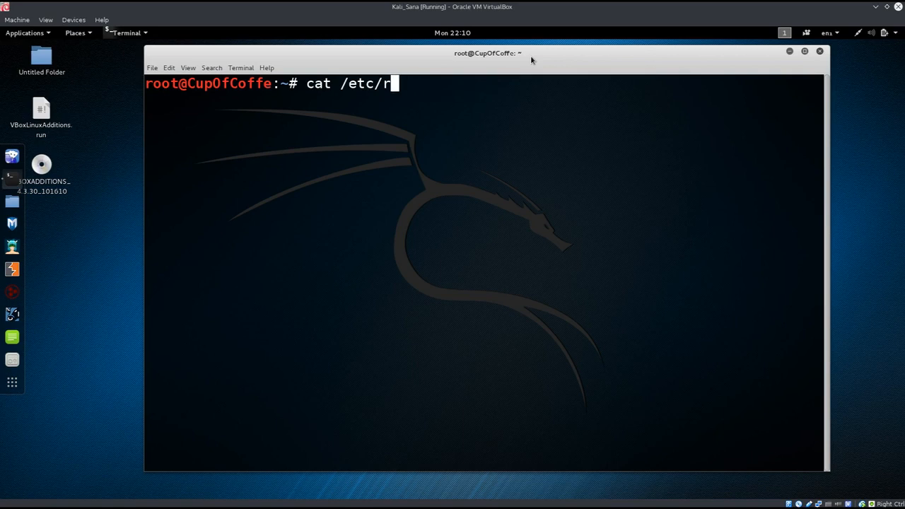
text(es)
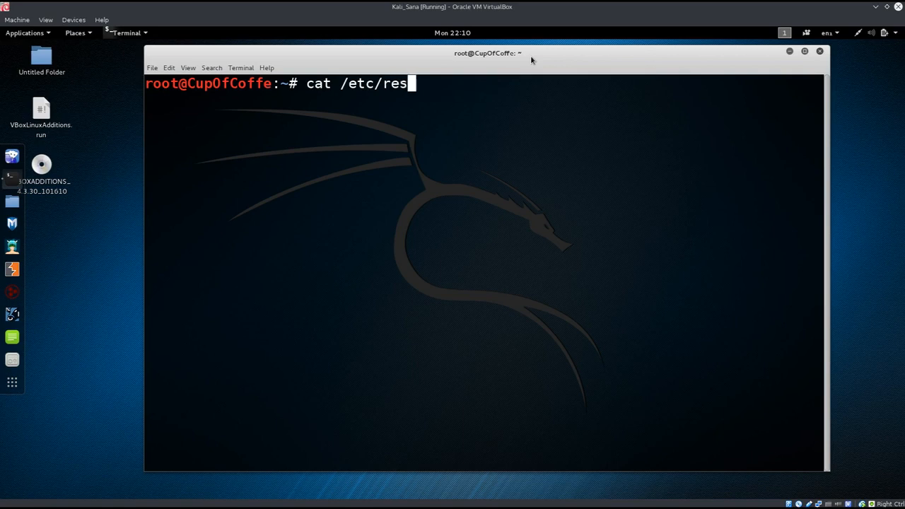
text(olv.conf)
text(#)
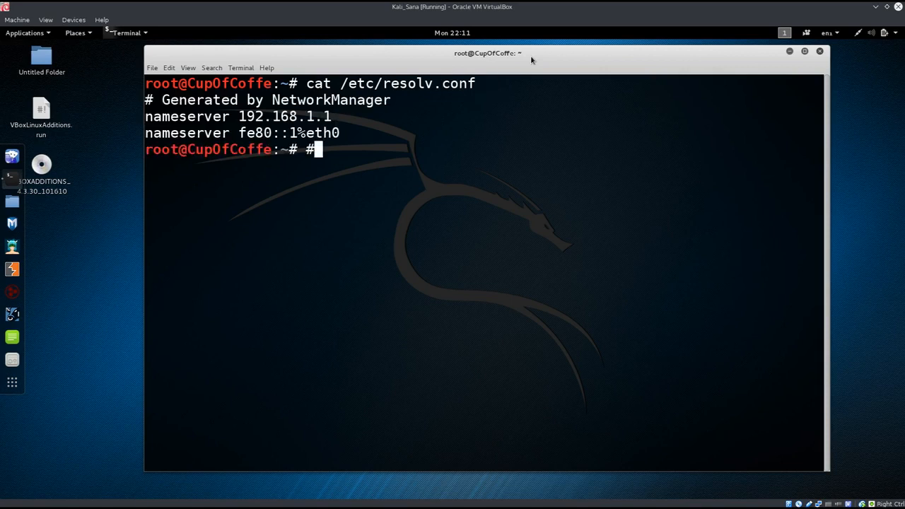
text(cat /etc/resolv.conf)
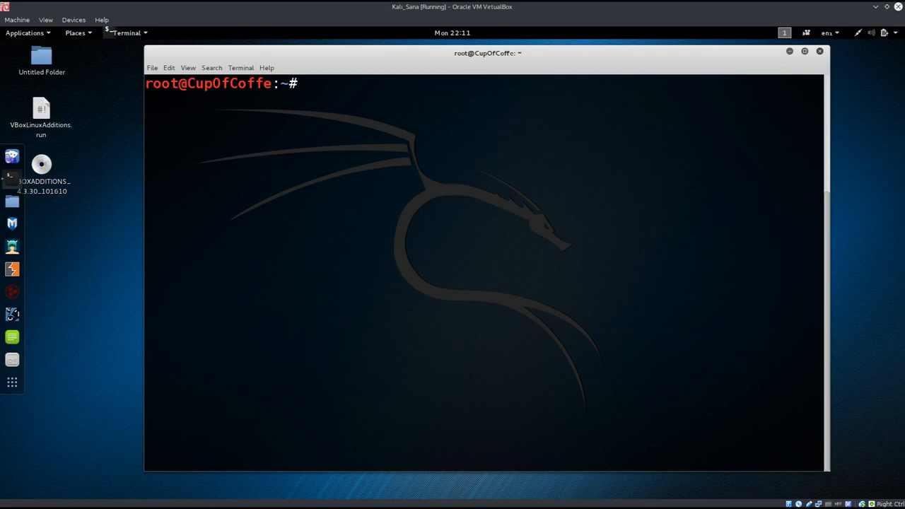
- Clear the screen and abandon a half-typed vim command
text(vi)
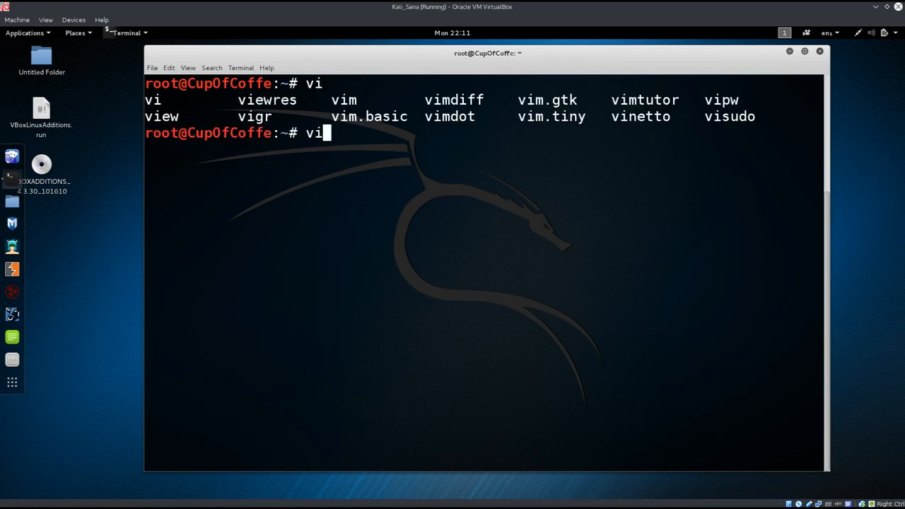
key(Tab)
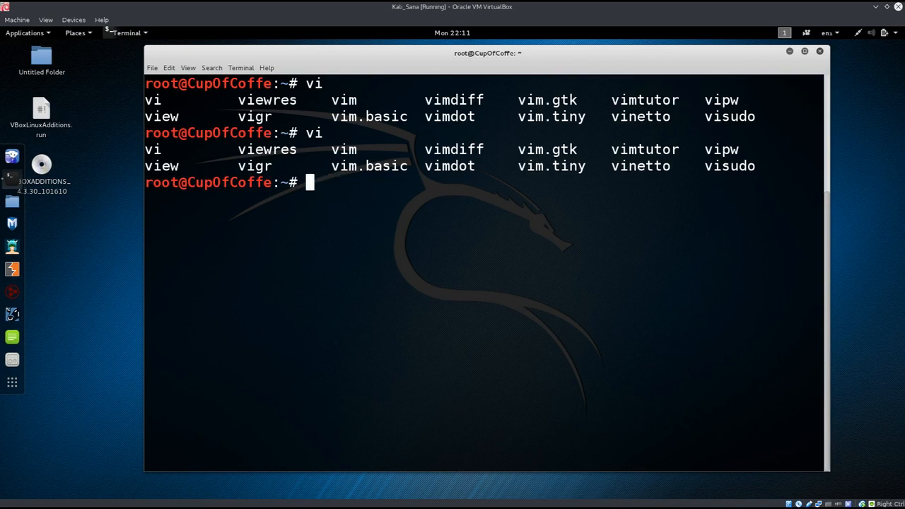
text(cle)
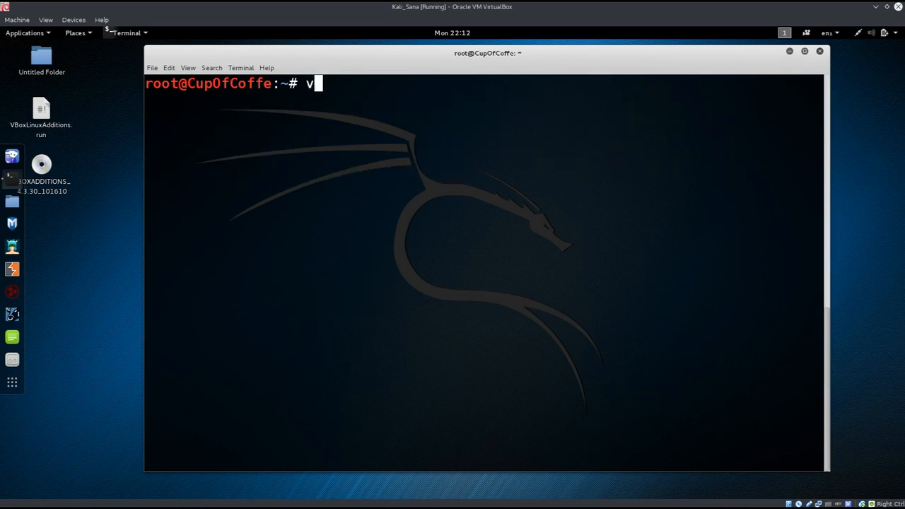
text(im)
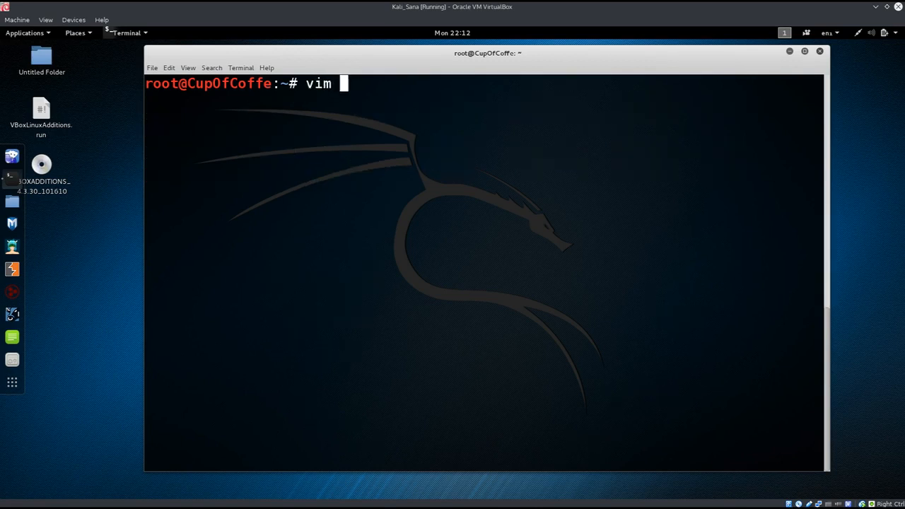
text(/)
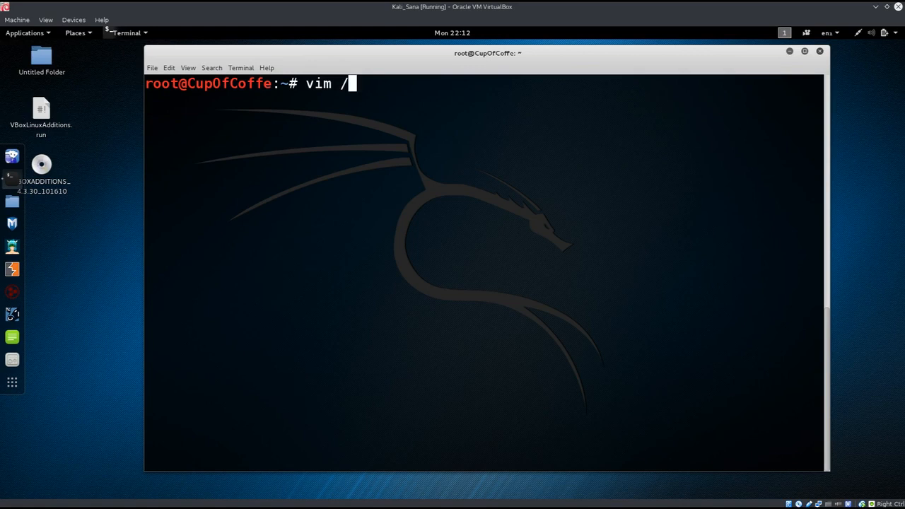
key(ctrl+c)
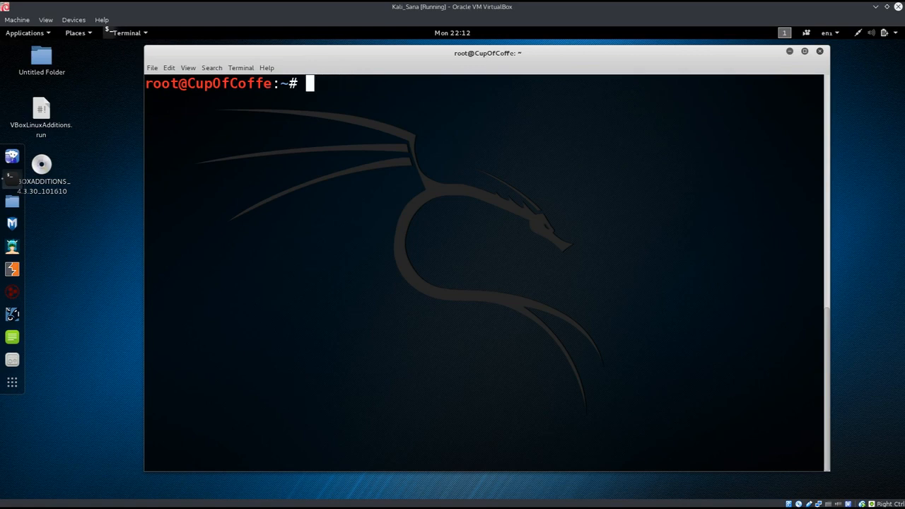
- Open /etc/dhcp/dhclient.conf in nano
text(nan)
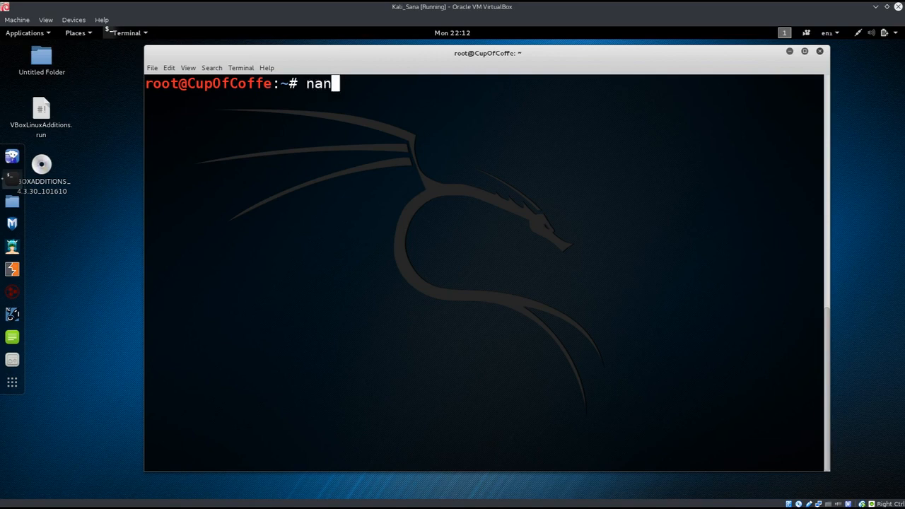
text(o /etc/)
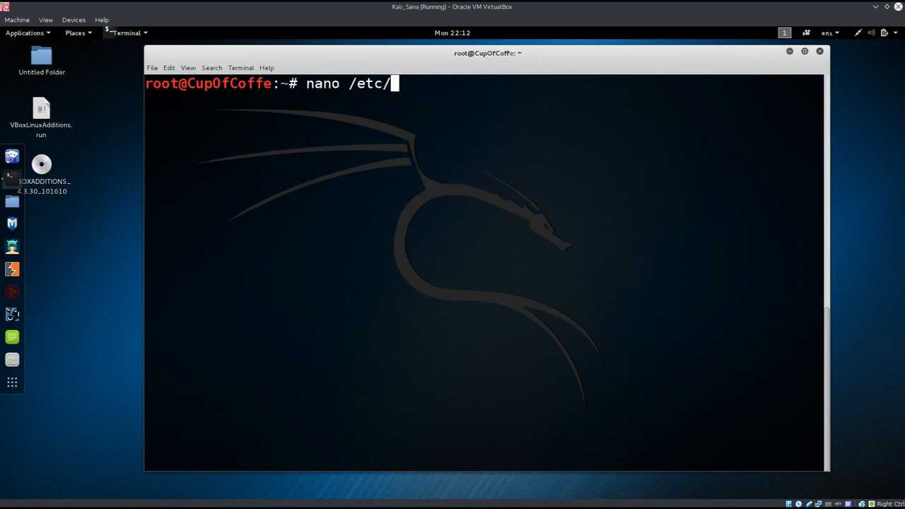
text(dhcp/)
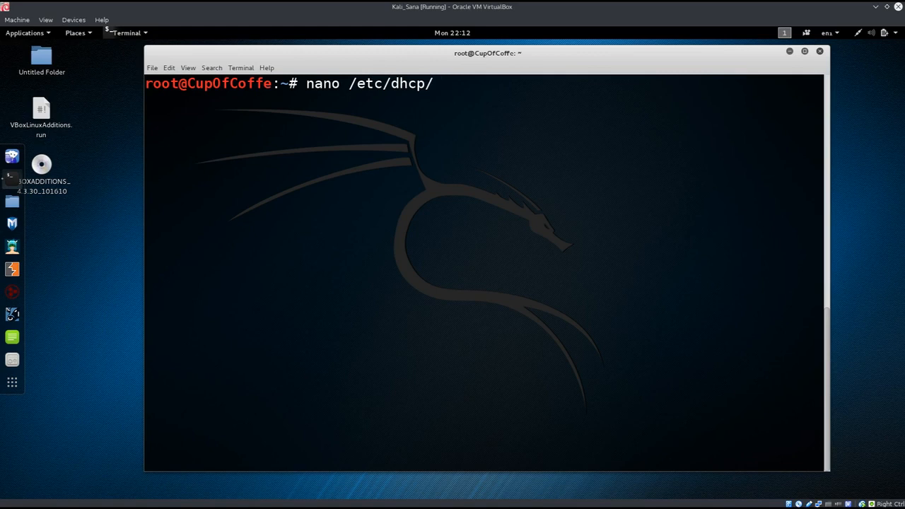
text(dhclient)
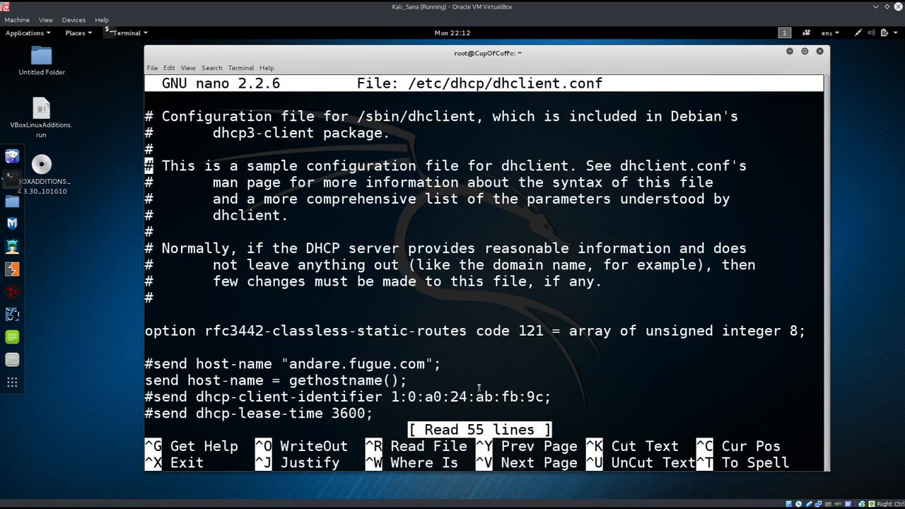
- Uncomment the prepend domain-name-servers line and delete its 127.0.0.1 address
scroll(down, 3)
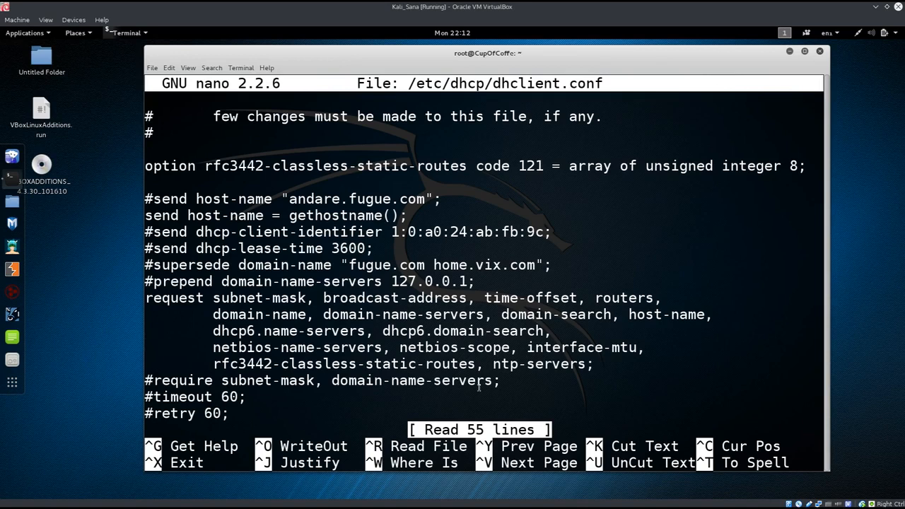
scroll(down, 3)
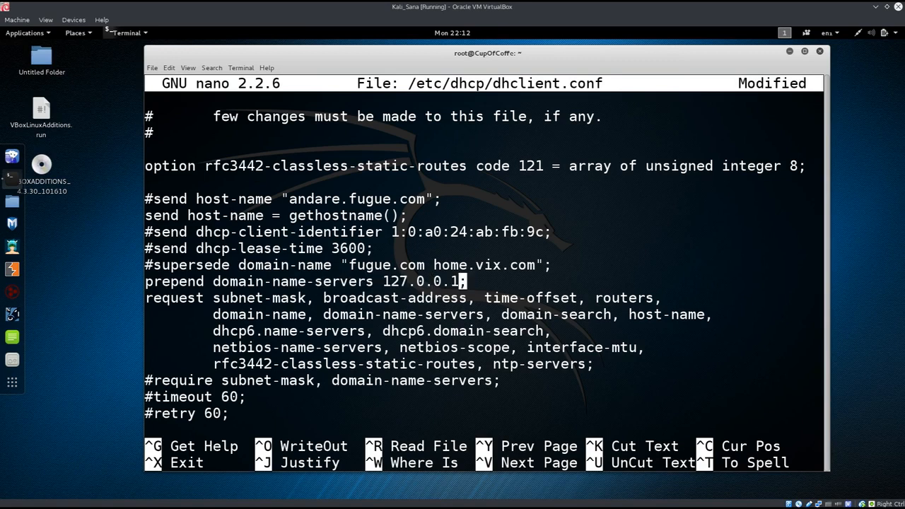
key(BackSpace)
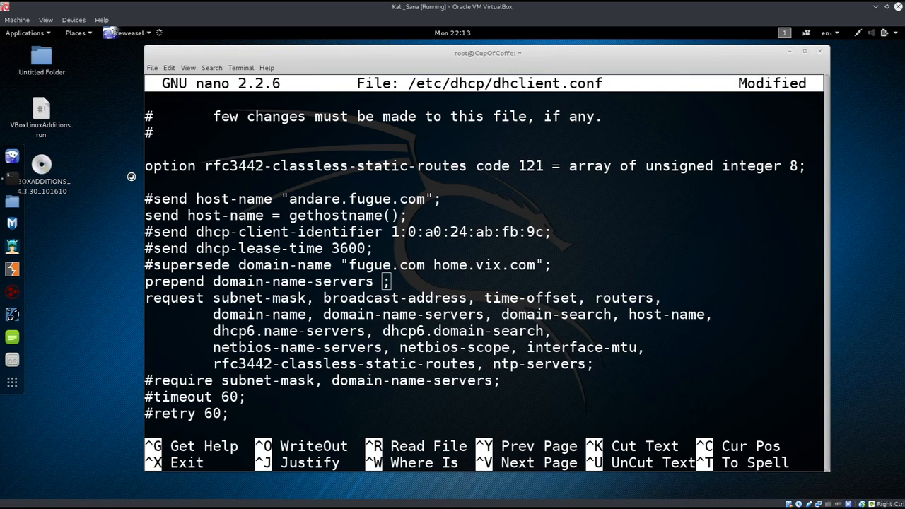
- Open Iceweasel full screen and search for opendns
click(125, 33)
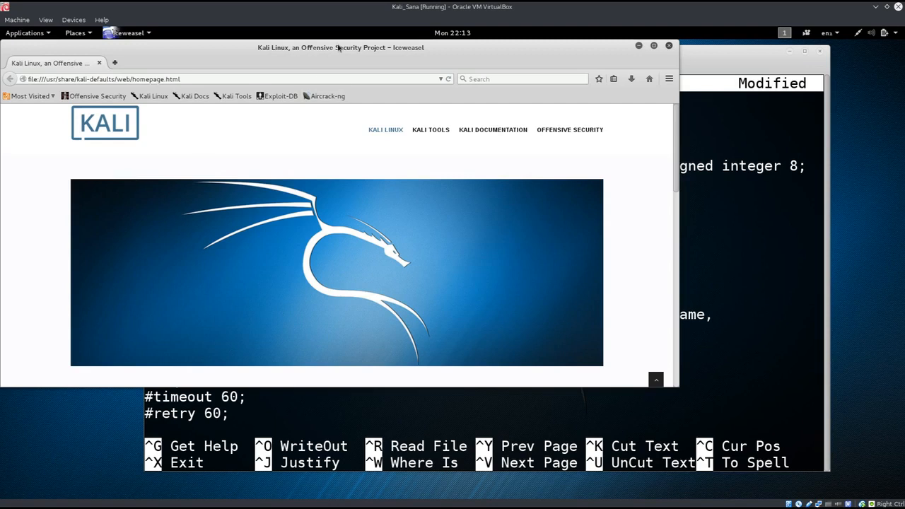
click(652, 45)
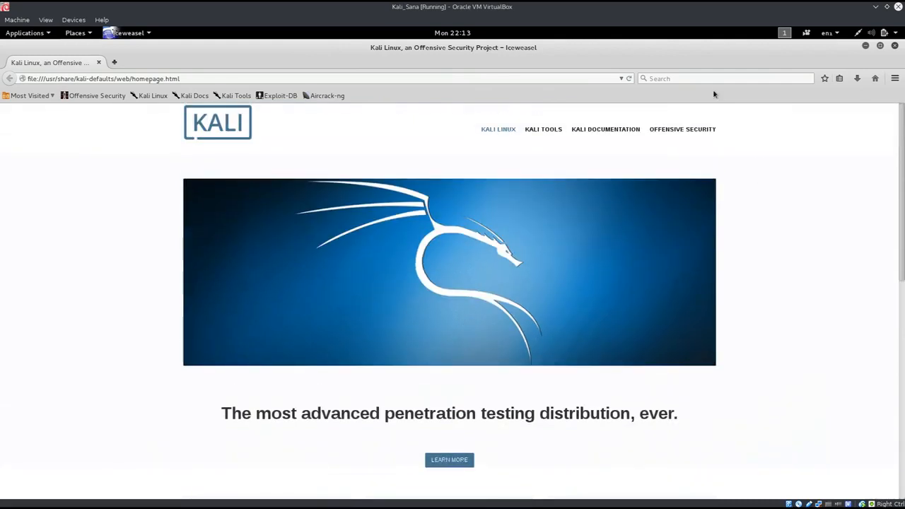
click(716, 79)
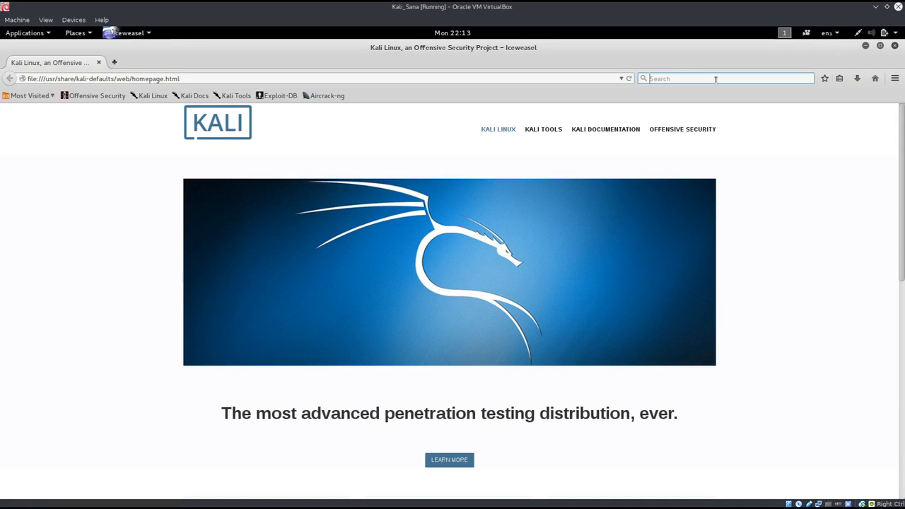
text(opendns)
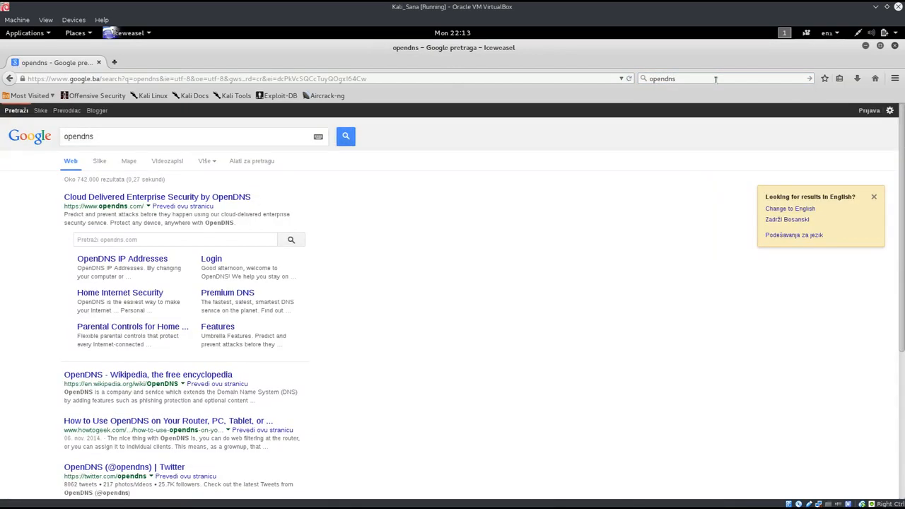
mouse_move(142, 202)
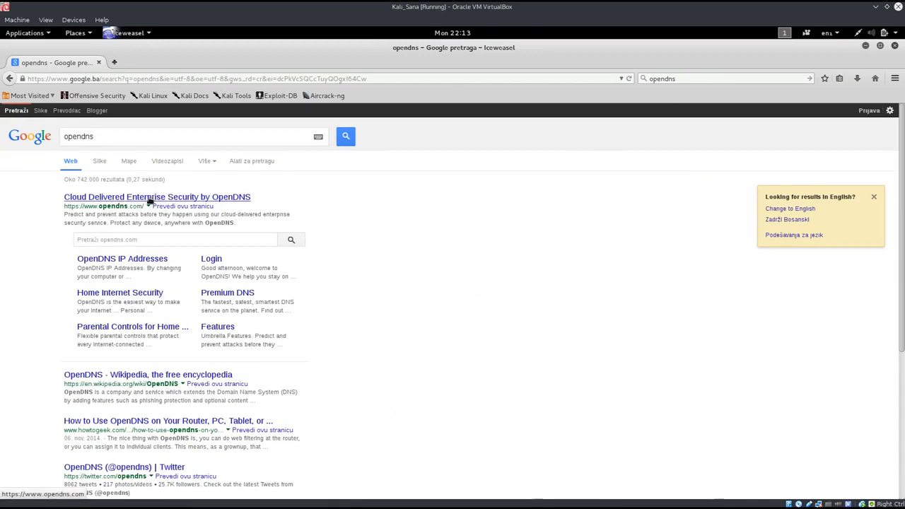
mouse_move(146, 208)
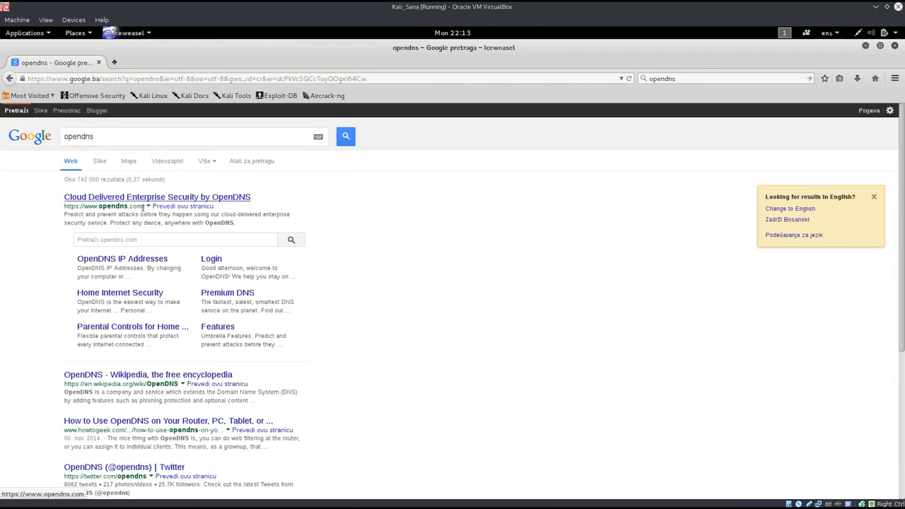
- Open the OpenDNS IP Addresses page, then return to nano
click(121, 259)
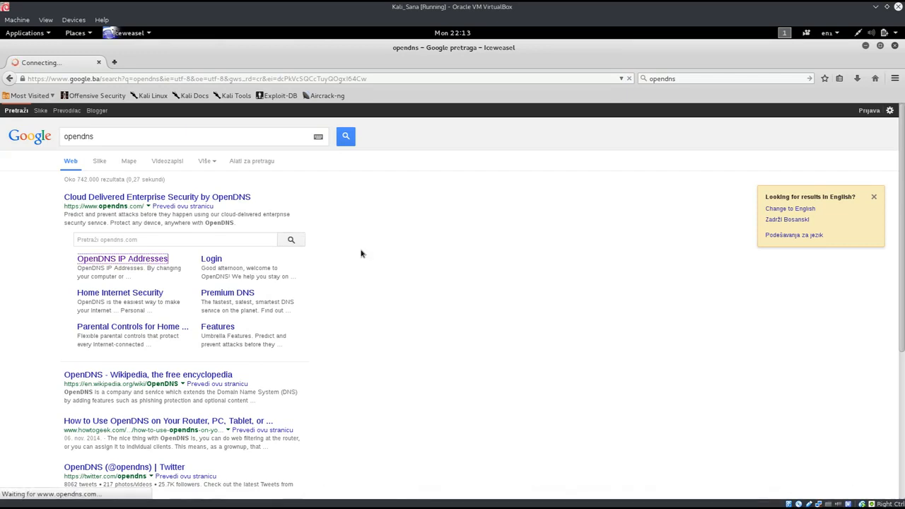
click(122, 259)
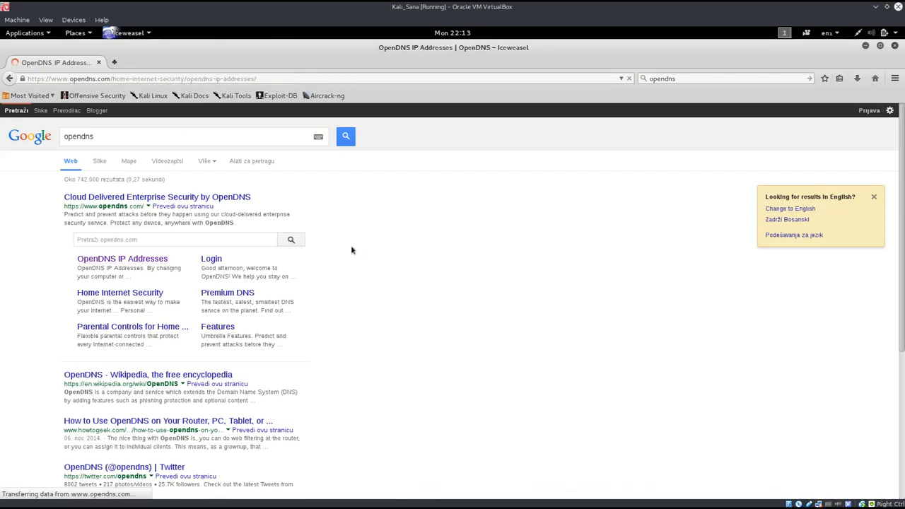
click(122, 259)
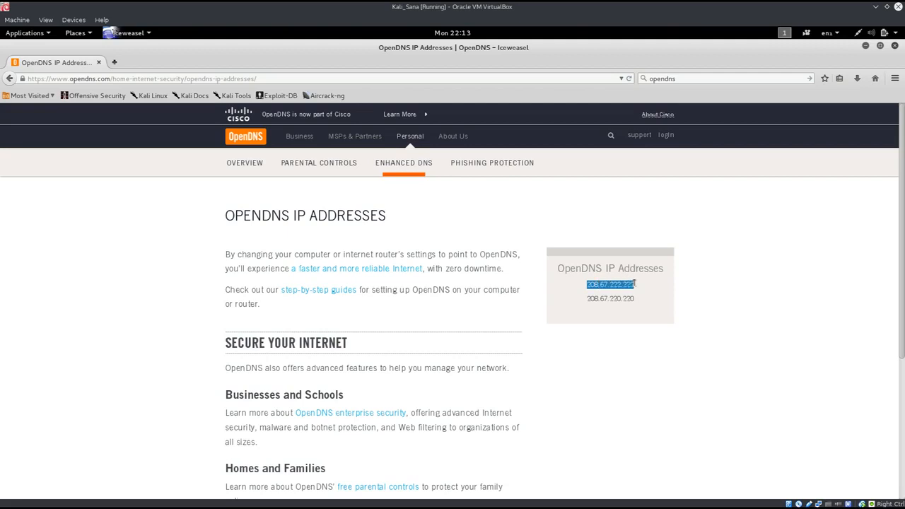
mouse_move(317, 26)
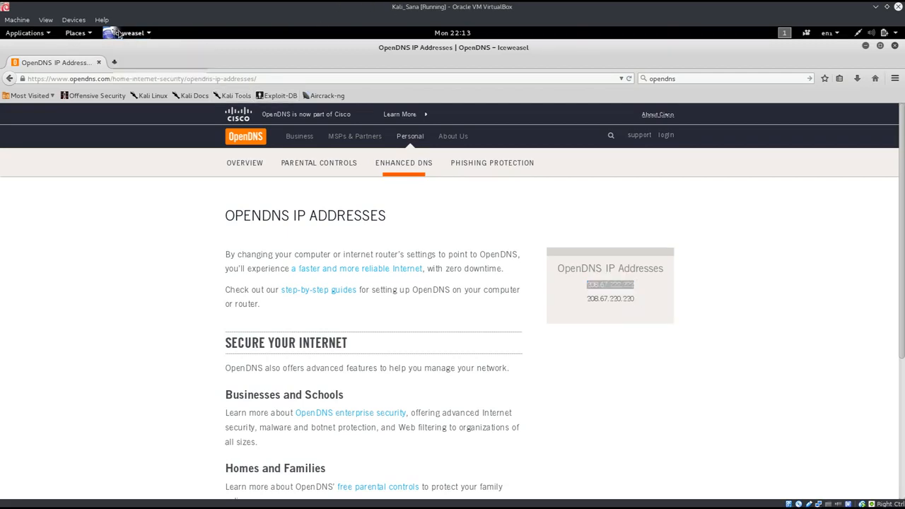
click(26, 32)
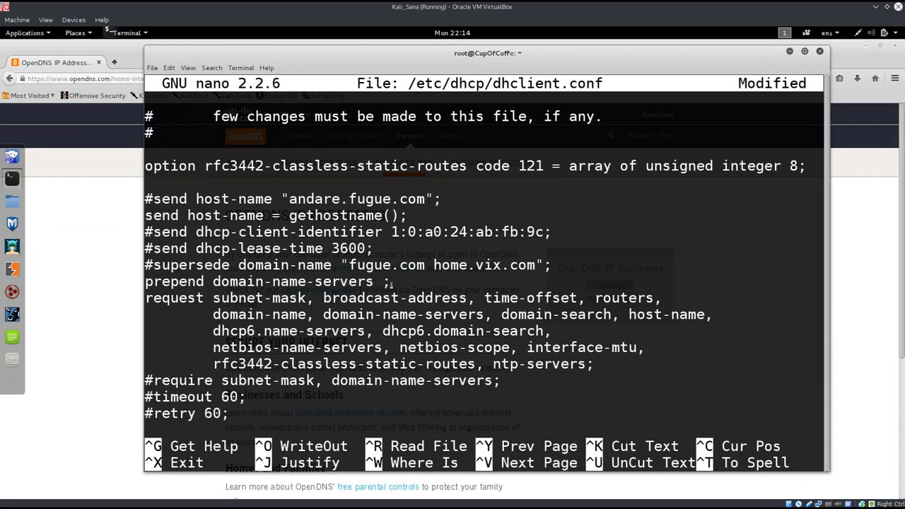
- Add 208.67.222.222 and 208.67.220.220 to the prepend line, save and exit nano
text(208.67.222.222)
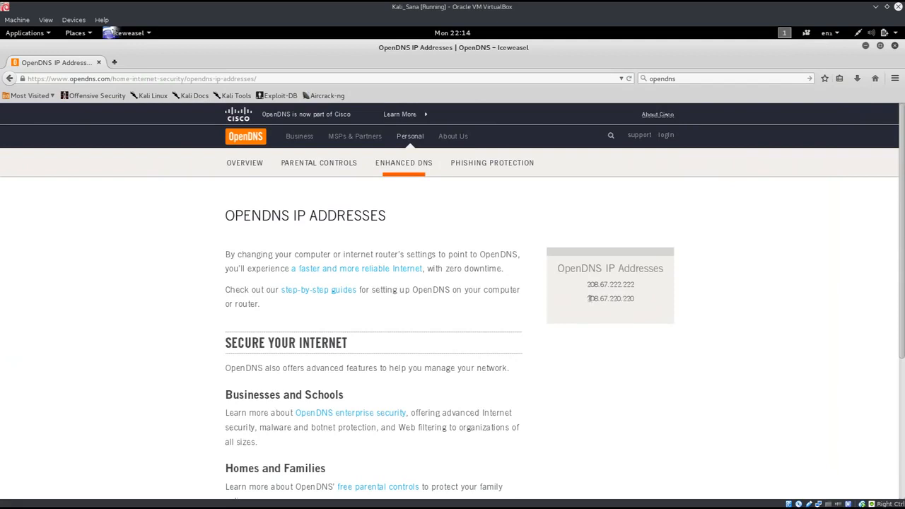
right_click(609, 298)
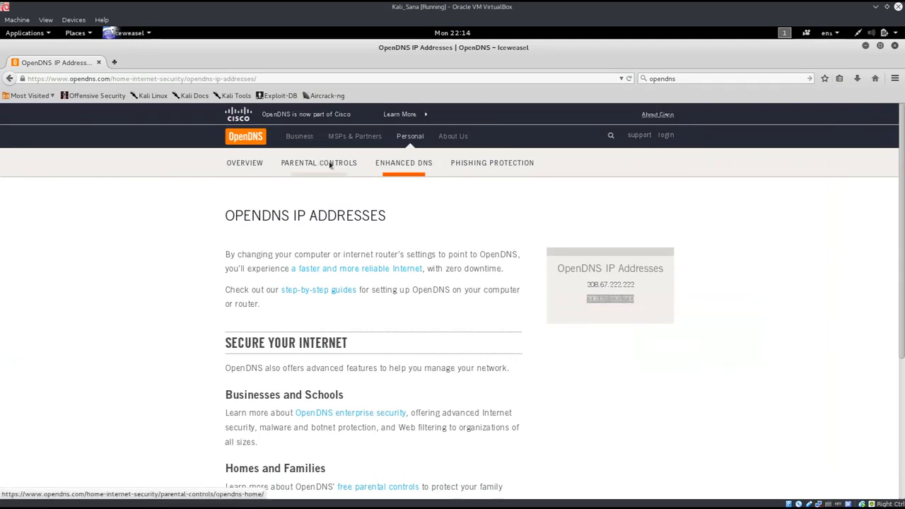
double_click(610, 298)
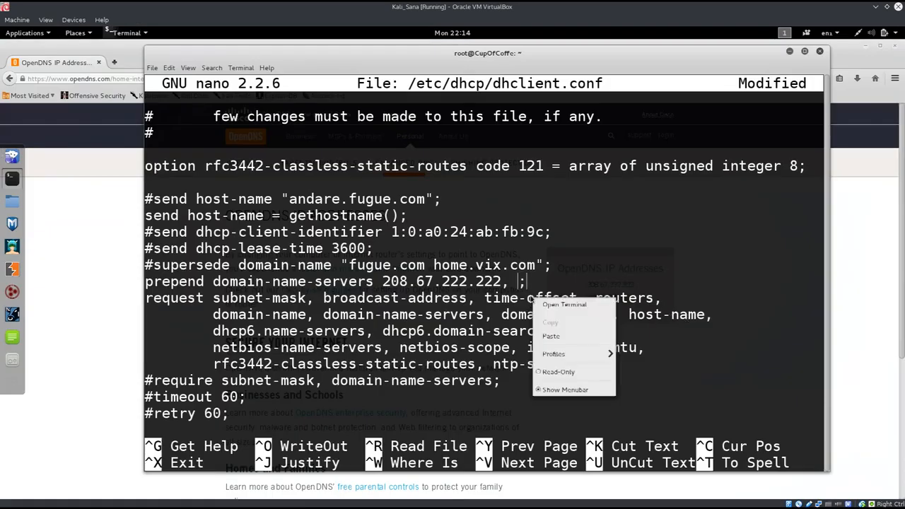
text(208.67.220.220)
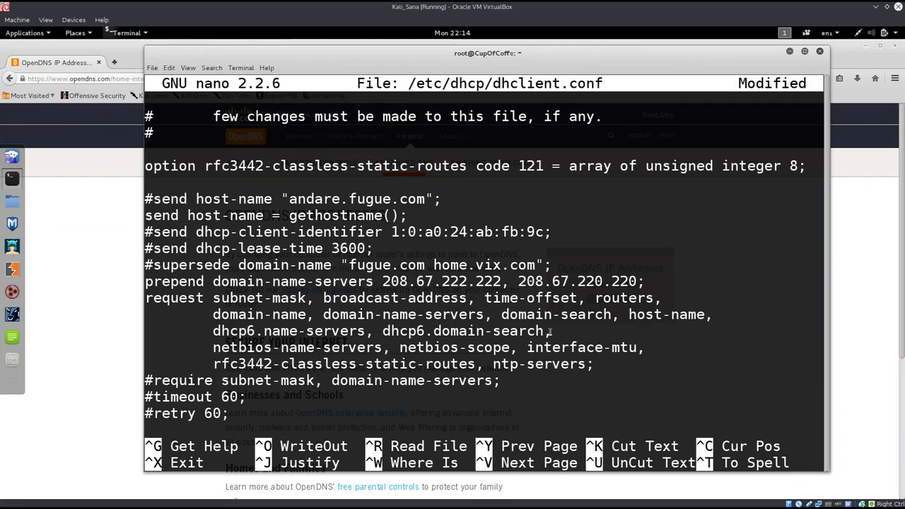
key(ctrl+o)
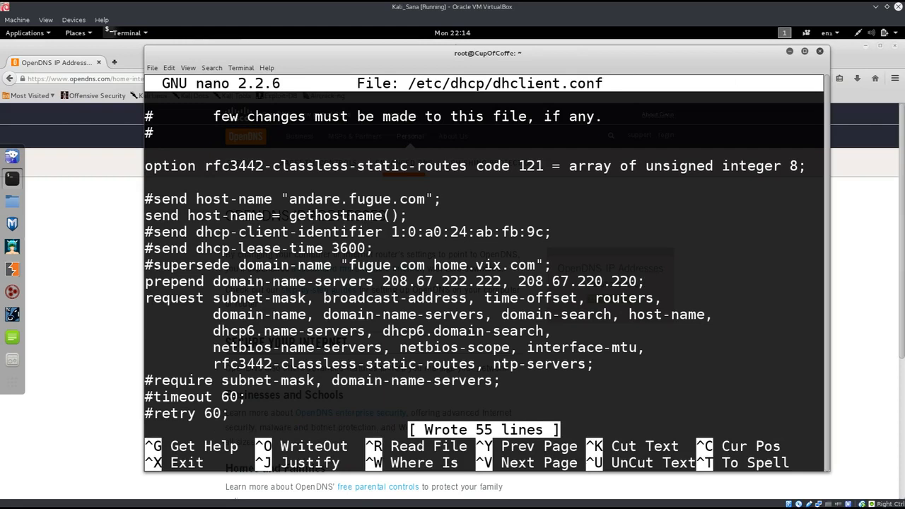
key(ctrl+x)
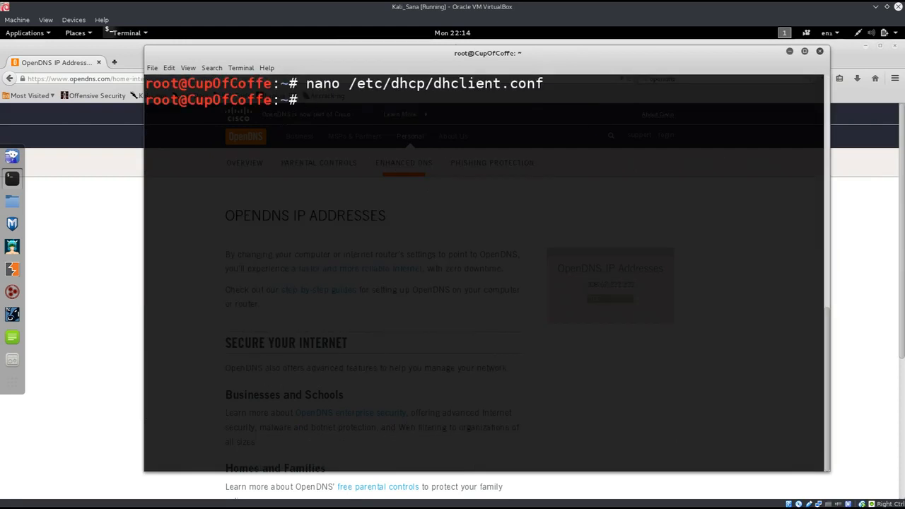
- Restart network-manager, confirm resolv.conf lists the OpenDNS servers, and reopen dhclient.conf
text(servie)
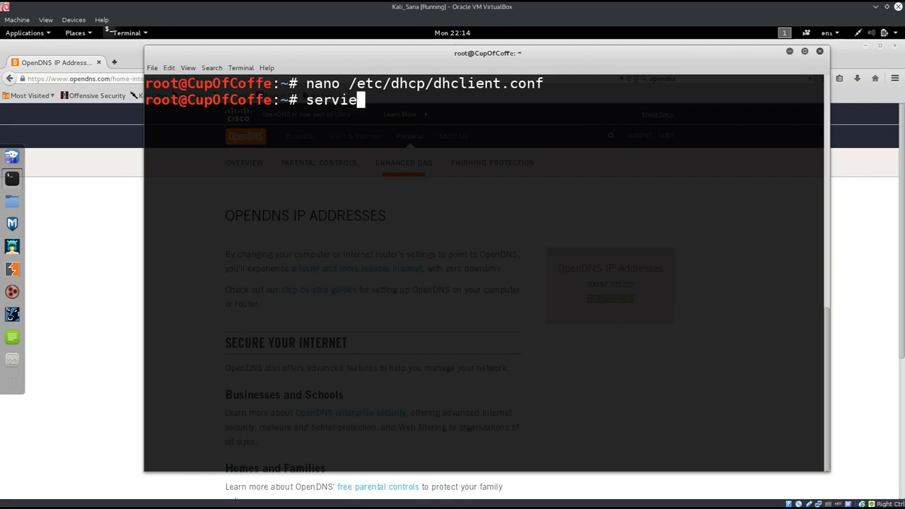
text(e)
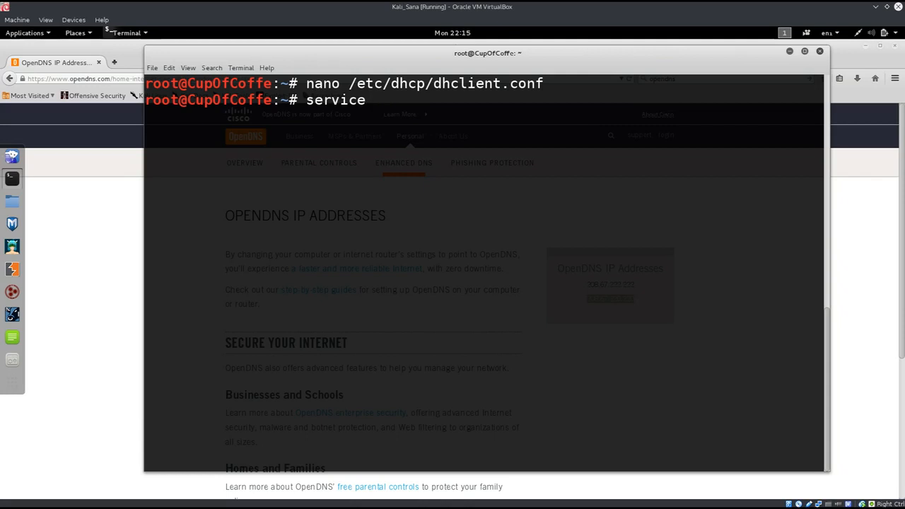
text(networ)
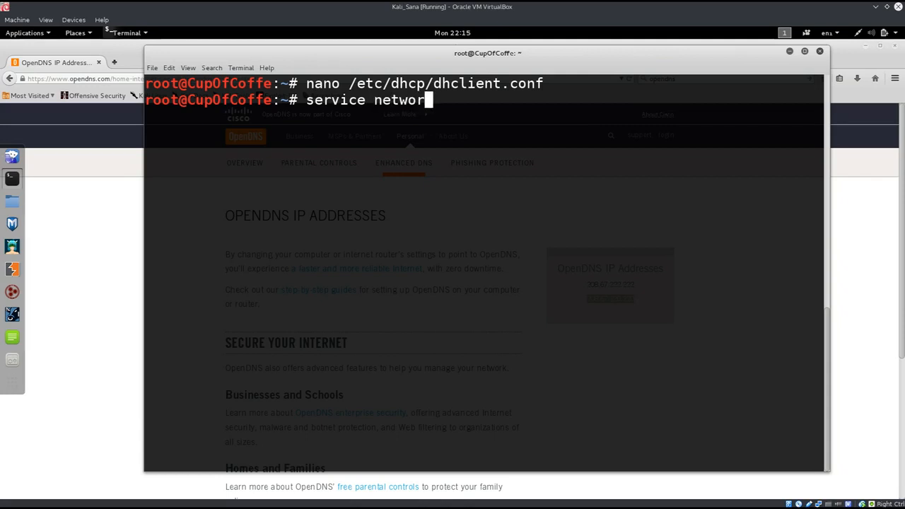
text(k-manager restart)
text(c)
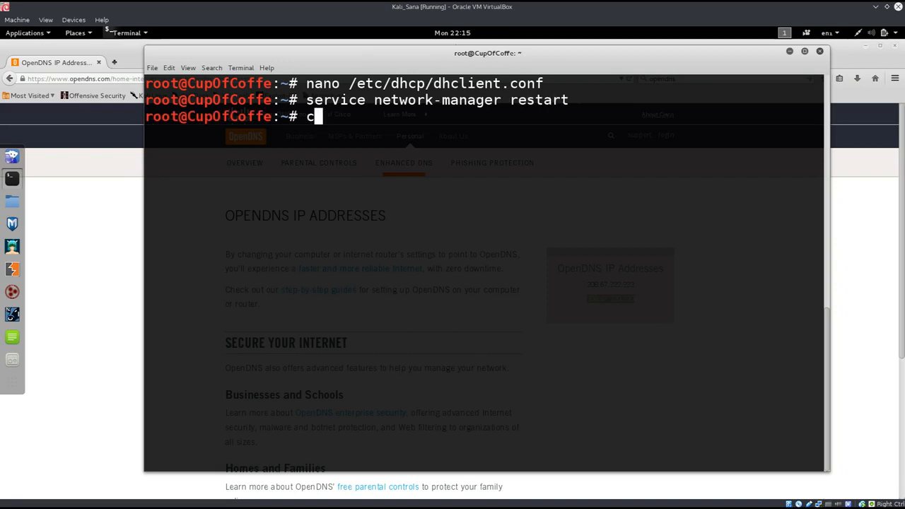
text(at /etc/r)
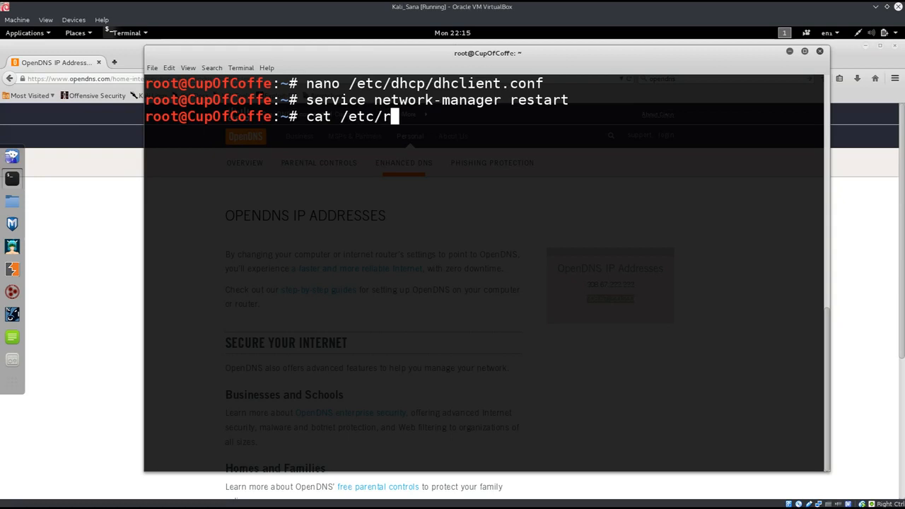
text(esolv.conf)
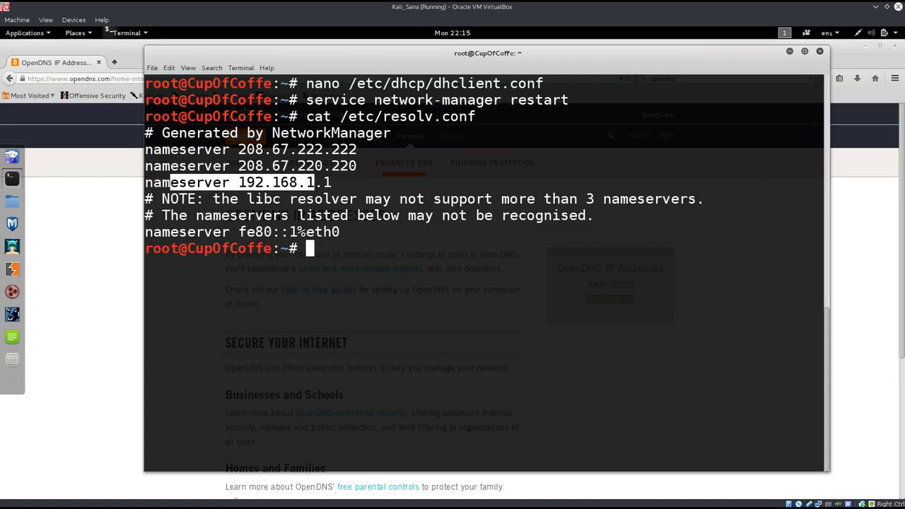
text(service network-manager restart)
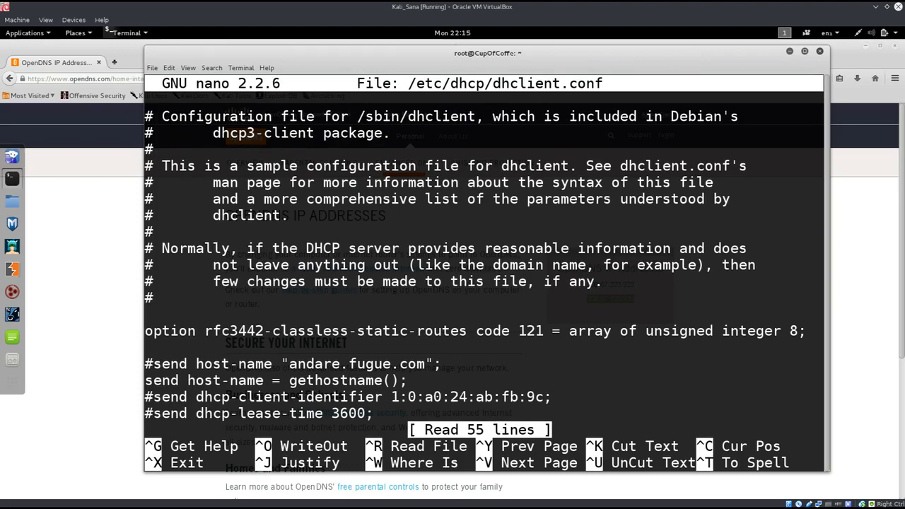
- Append Google's 8.8.8.8 to the prepend domain-name-servers line and save
scroll(down, 3)
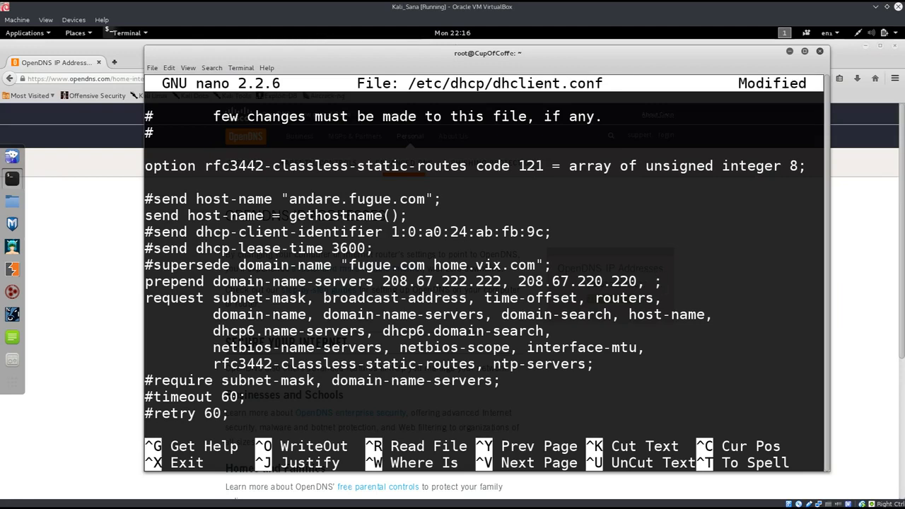
text(8.8.8.8)
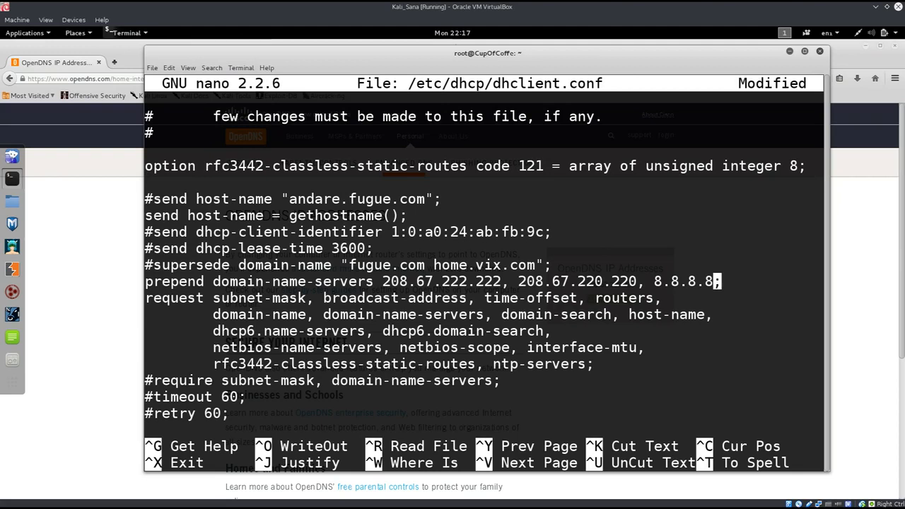
key(ctrl+o)
text(nano /etc/dhcp/dhclient.conf)
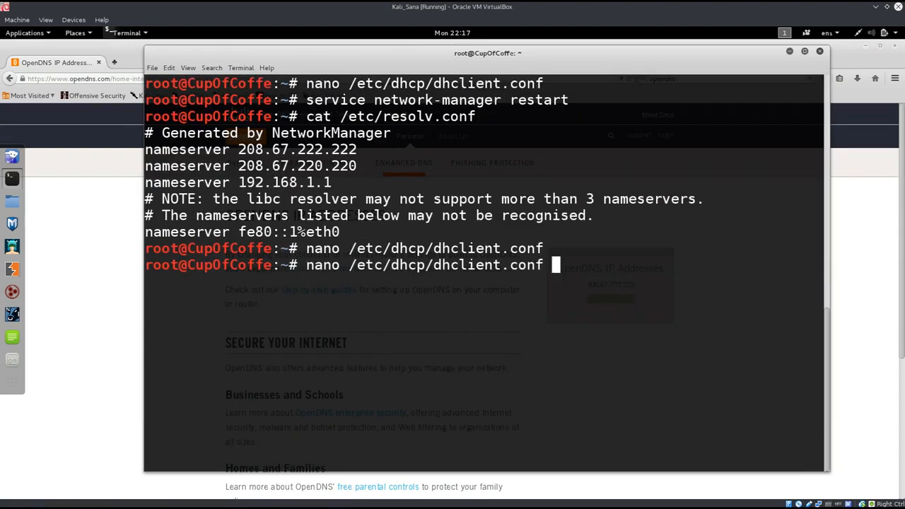
- Run service network-manager restart to apply the Google name server
text(service network-manager restart)
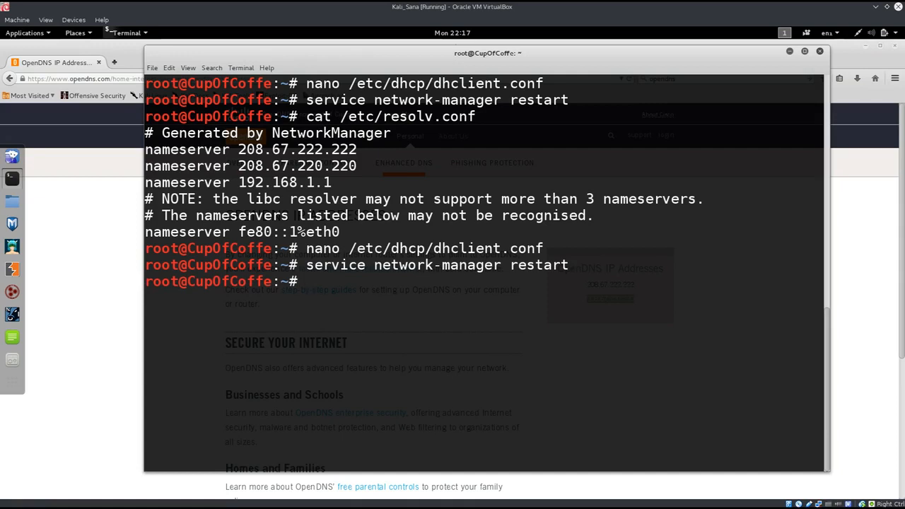
text(service network-manager restart)
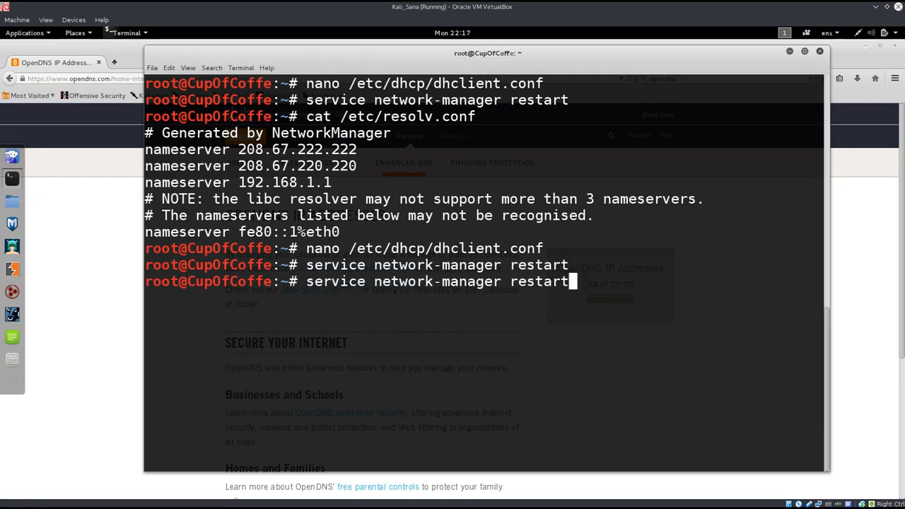